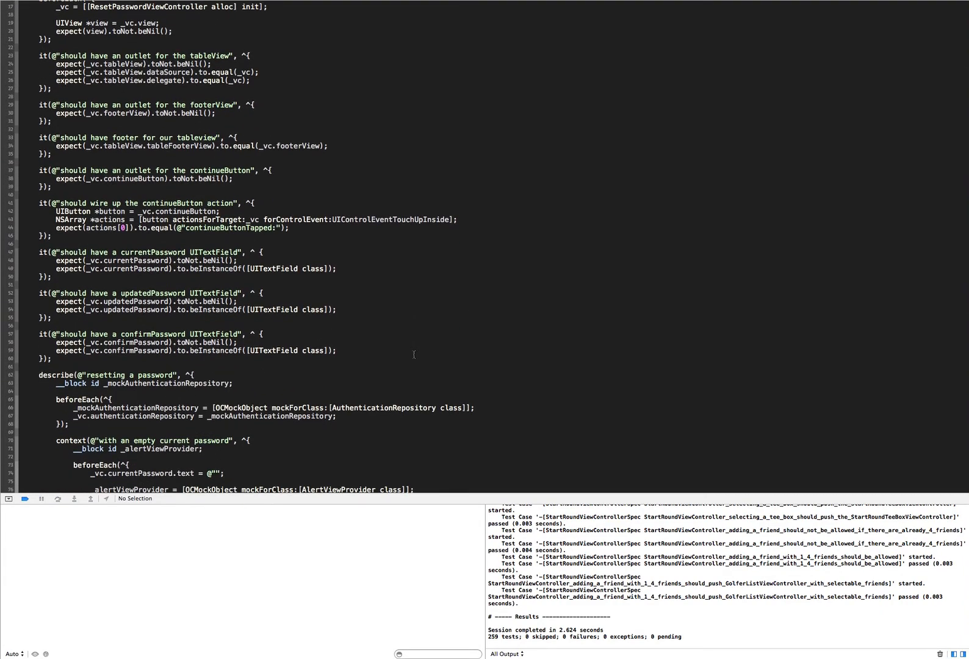
- Review the spec's ResetPasswordViewController setup and its updatedPassword and confirmPassword properties
{"action": "scroll", "scroll_direction": "up", "scroll_amount": 3}
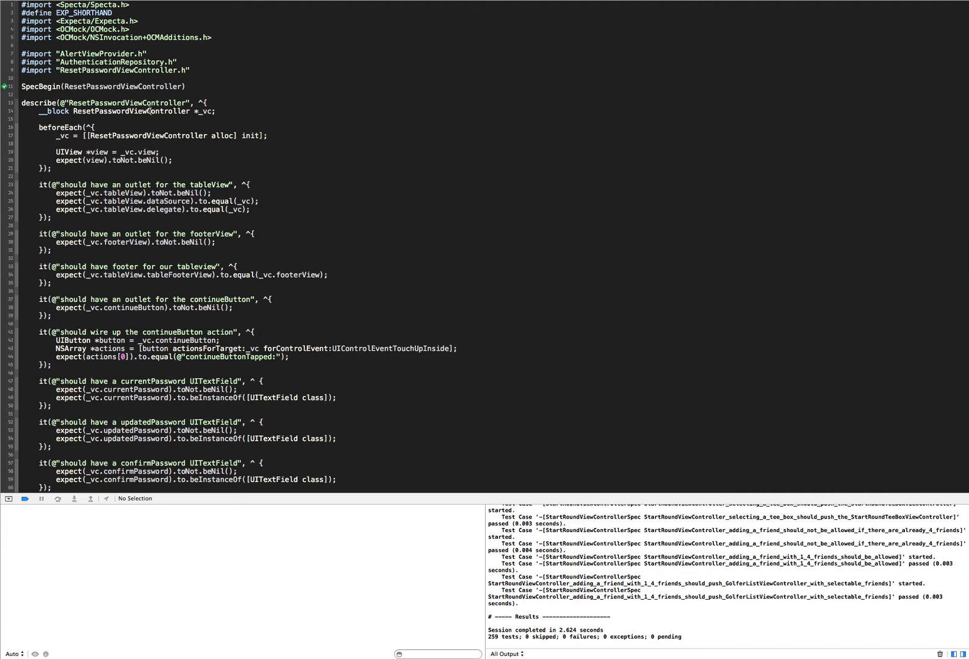
{"action": "double_click", "coordinate": [130, 111]}
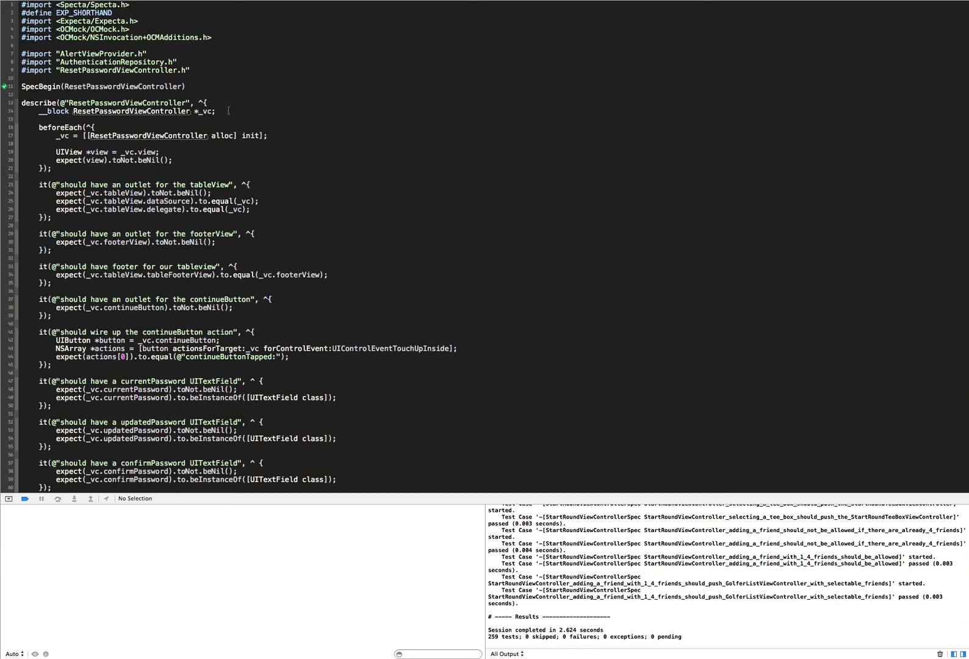
{"action": "double_click", "coordinate": [124, 111]}
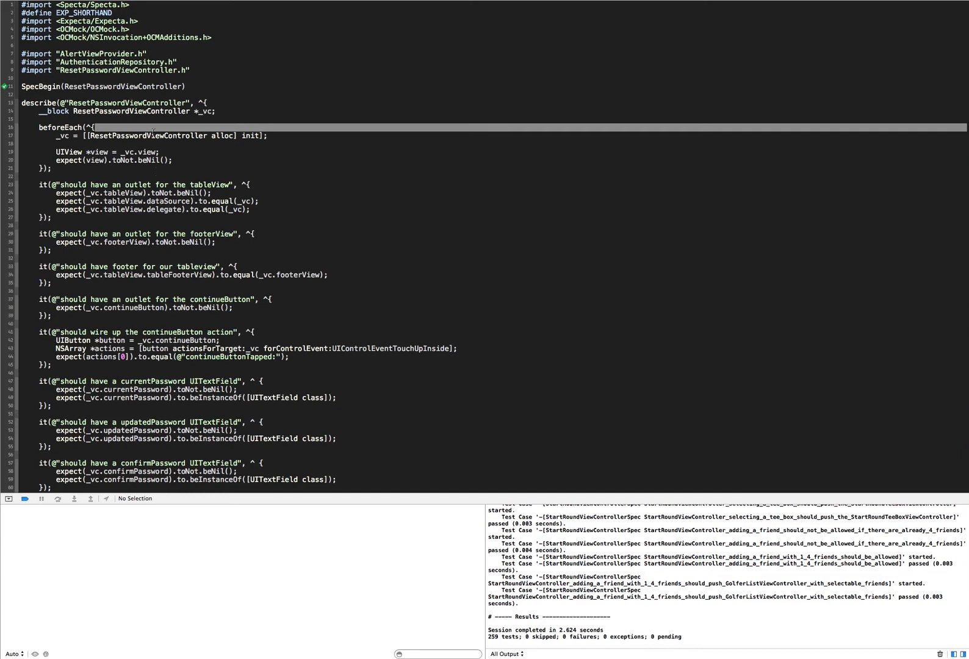
{"action": "double_click", "coordinate": [148, 135]}
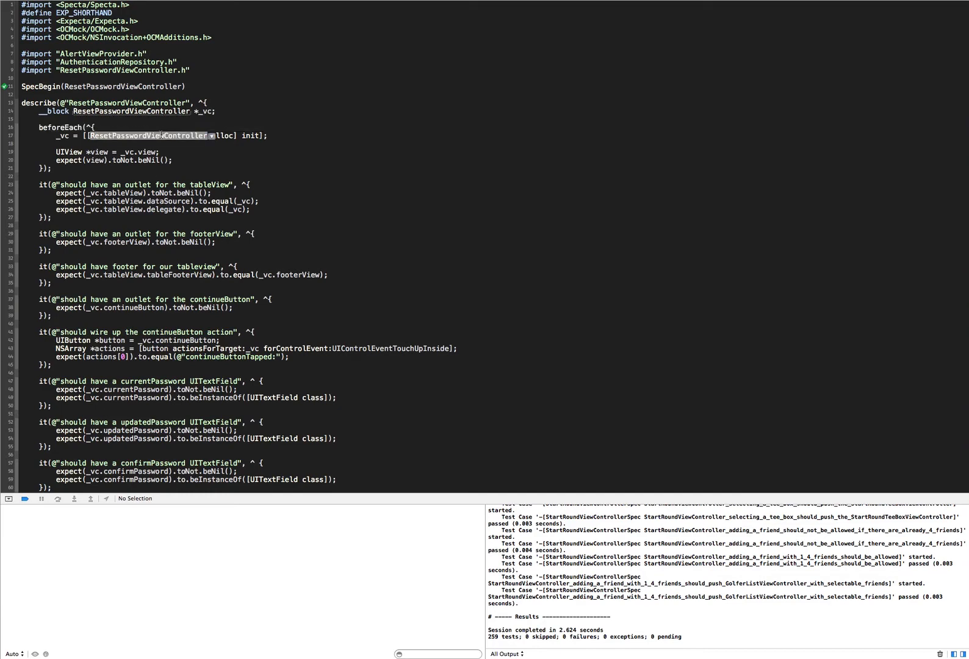
{"action": "left_click", "coordinate": [193, 160]}
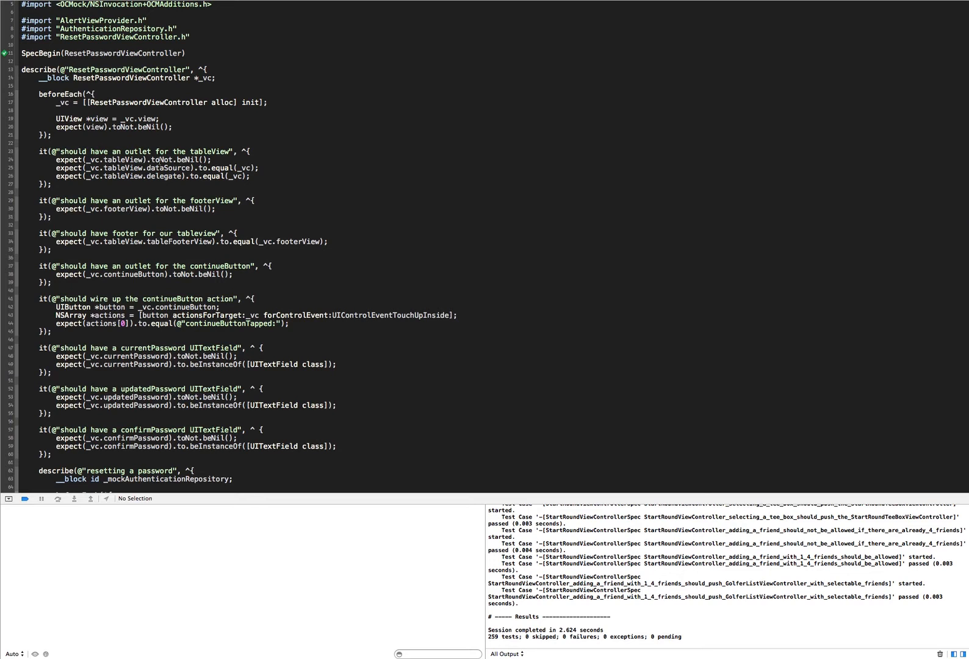
{"action": "left_click", "coordinate": [158, 119]}
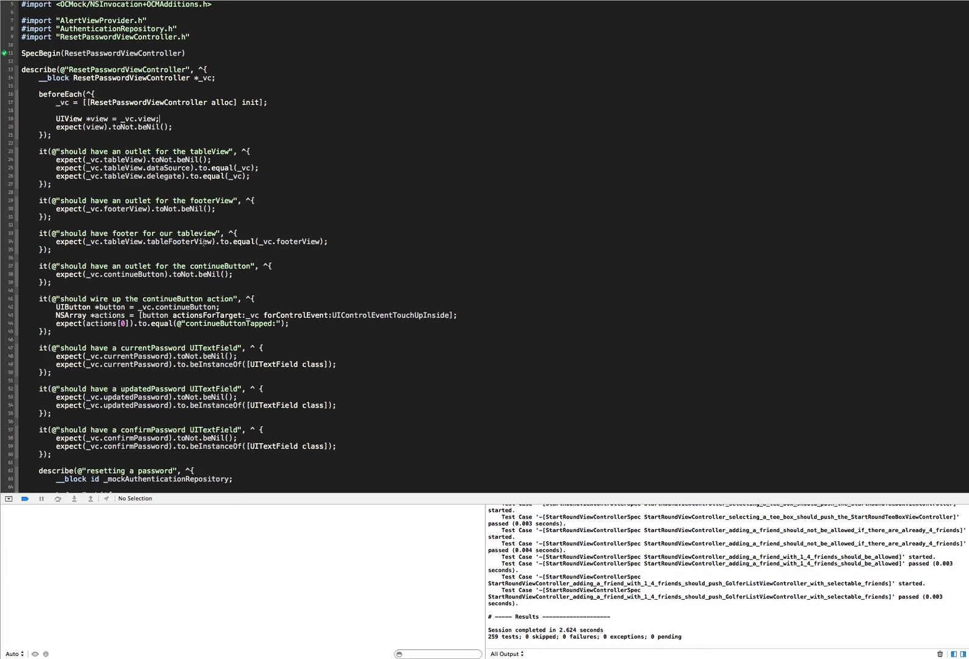
{"action": "scroll", "scroll_direction": "down", "scroll_amount": 3}
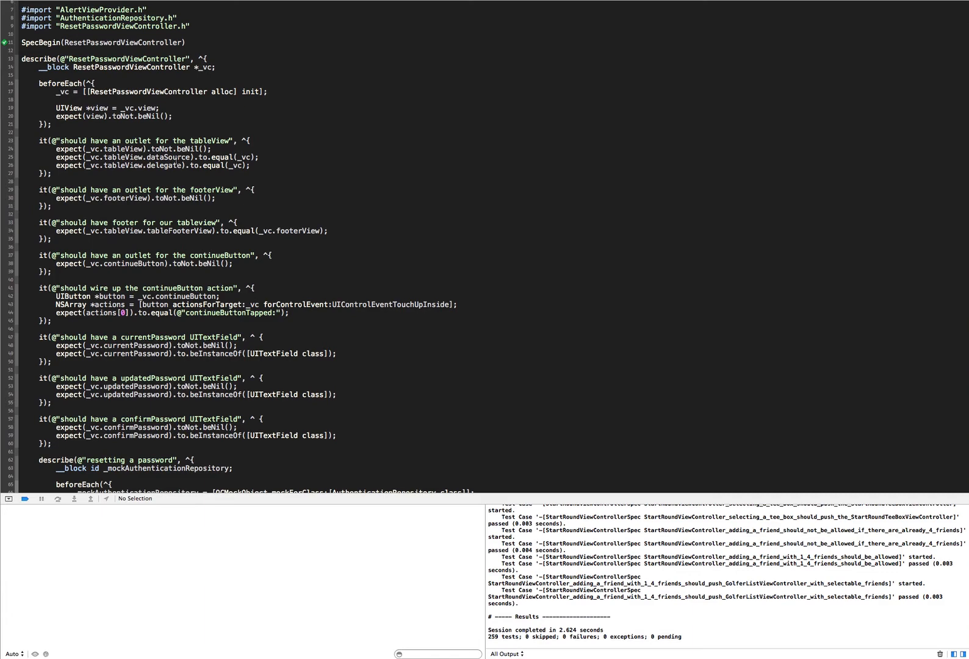
{"action": "left_click", "coordinate": [159, 108]}
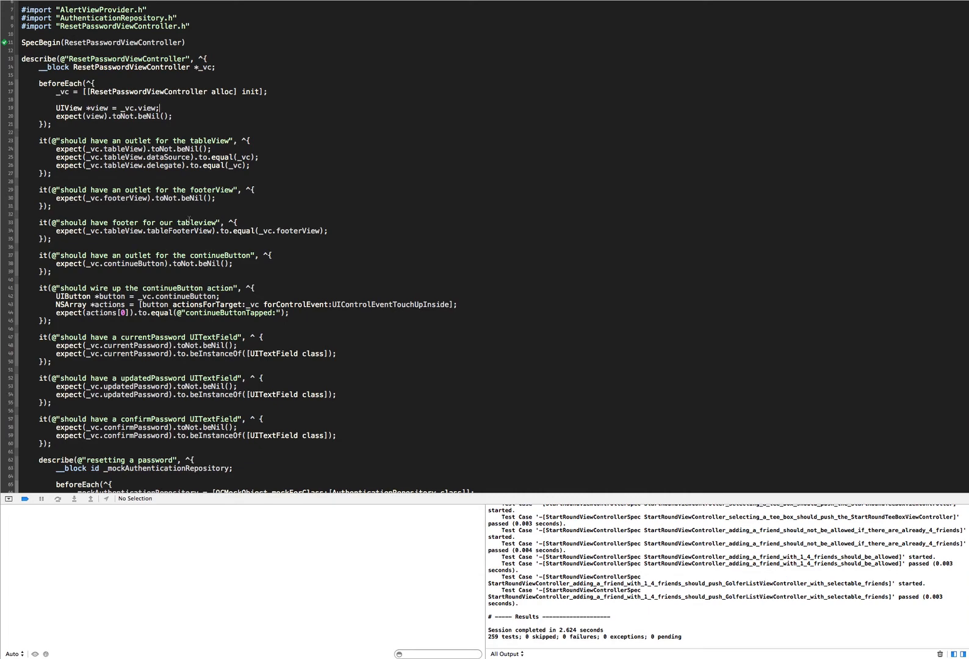
{"action": "scroll", "scroll_direction": "down", "scroll_amount": 3}
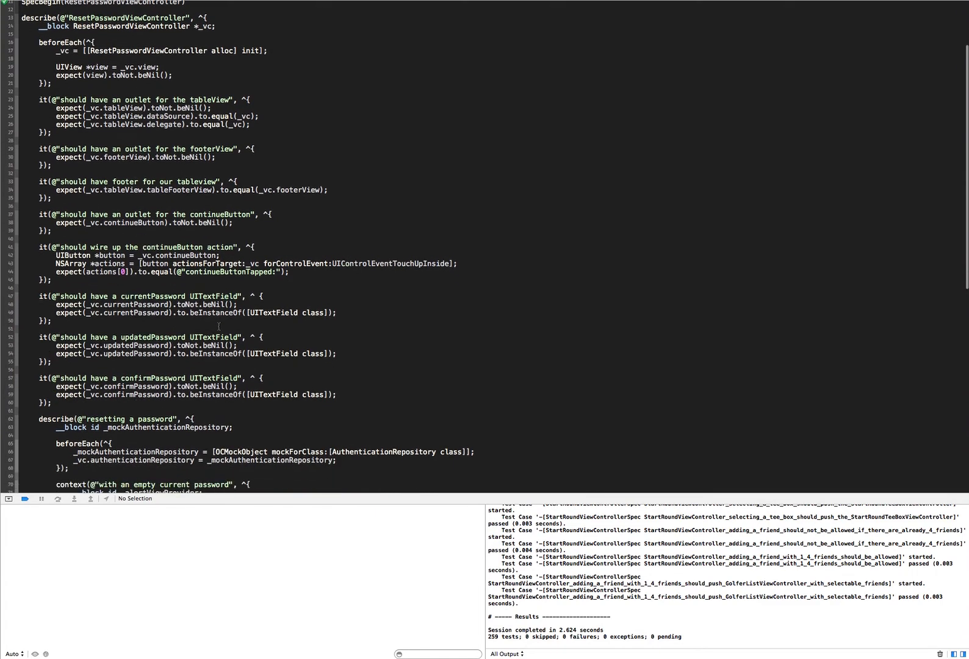
{"action": "scroll", "scroll_direction": "down", "scroll_amount": 3}
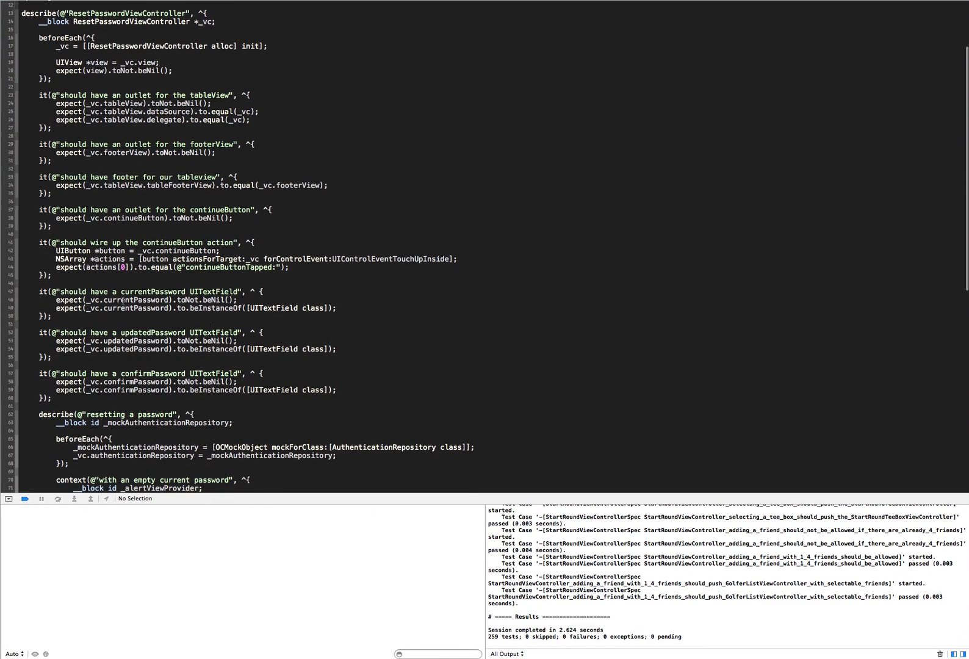
{"action": "left_click", "coordinate": [160, 62]}
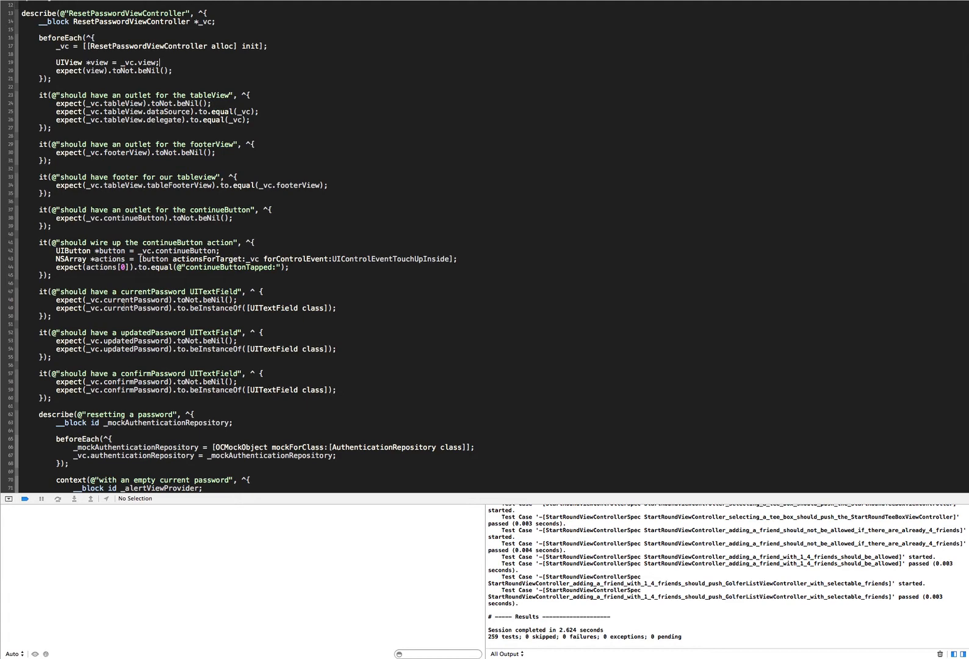
{"action": "double_click", "coordinate": [136, 341]}
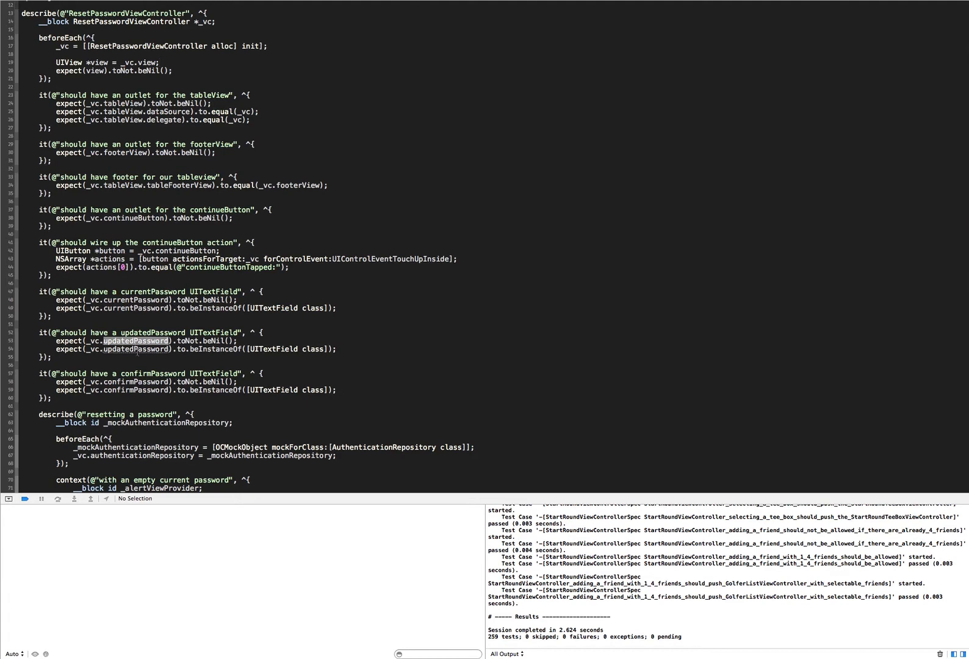
{"action": "double_click", "coordinate": [138, 381]}
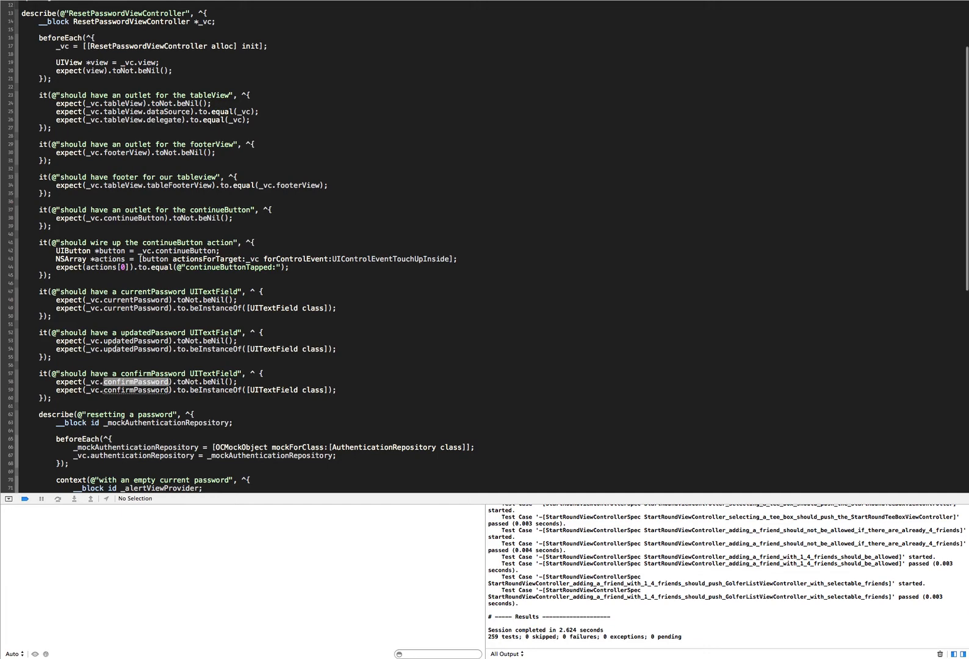
{"action": "scroll", "scroll_direction": "down", "scroll_amount": 3}
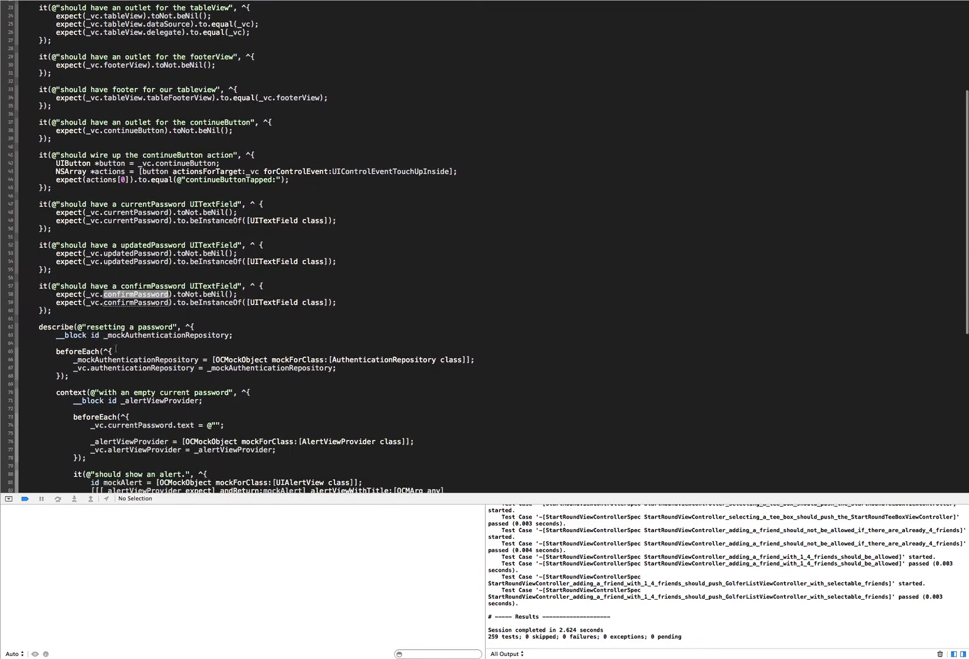
{"action": "scroll", "scroll_direction": "down", "scroll_amount": 3}
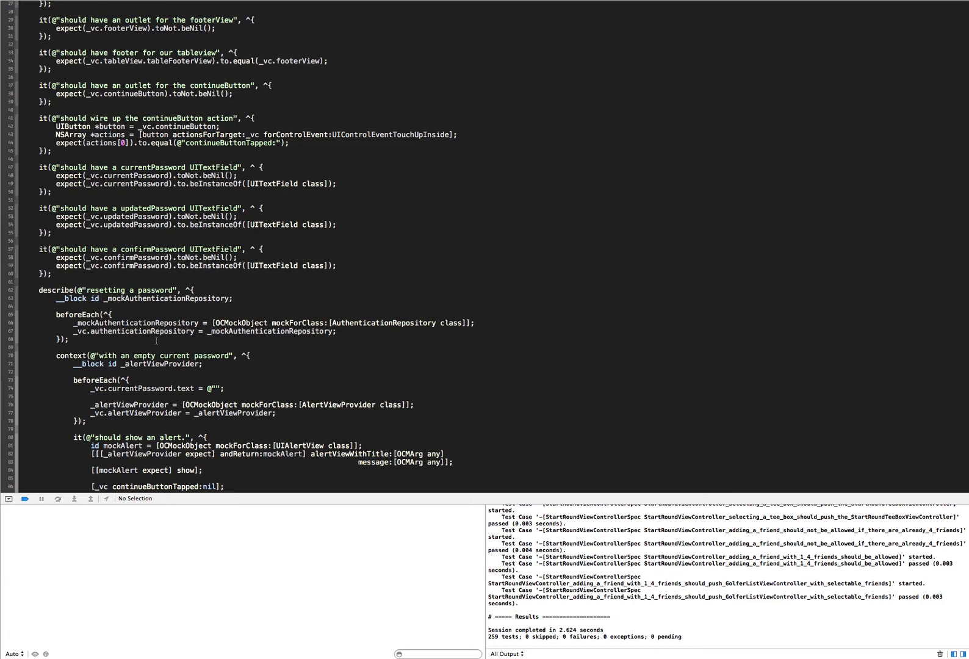
- Review the previous context's verify calls and current-password setup line
{"action": "double_click", "coordinate": [135, 323]}
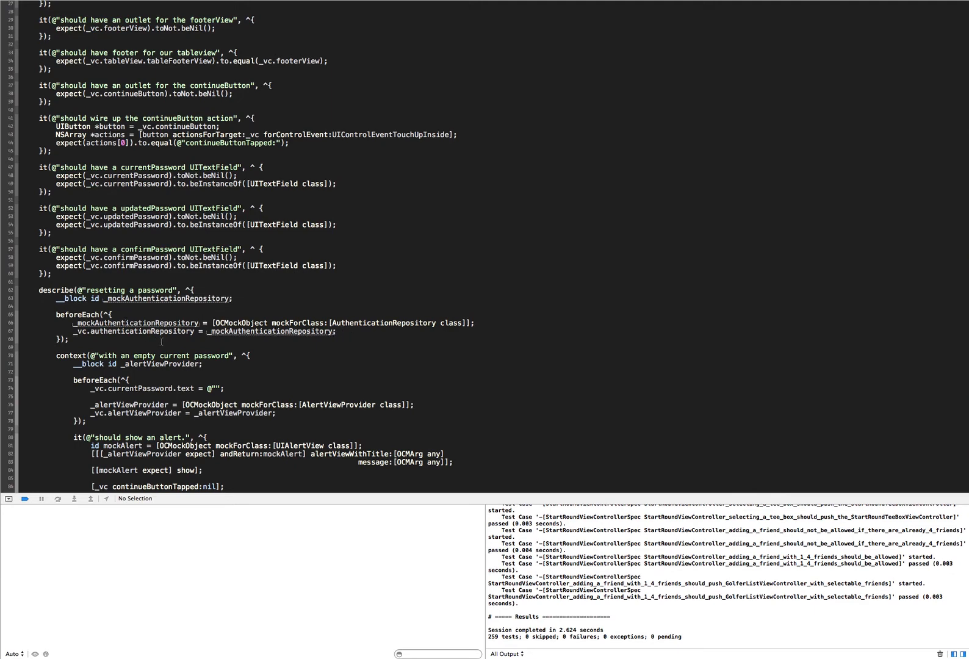
{"action": "double_click", "coordinate": [142, 331]}
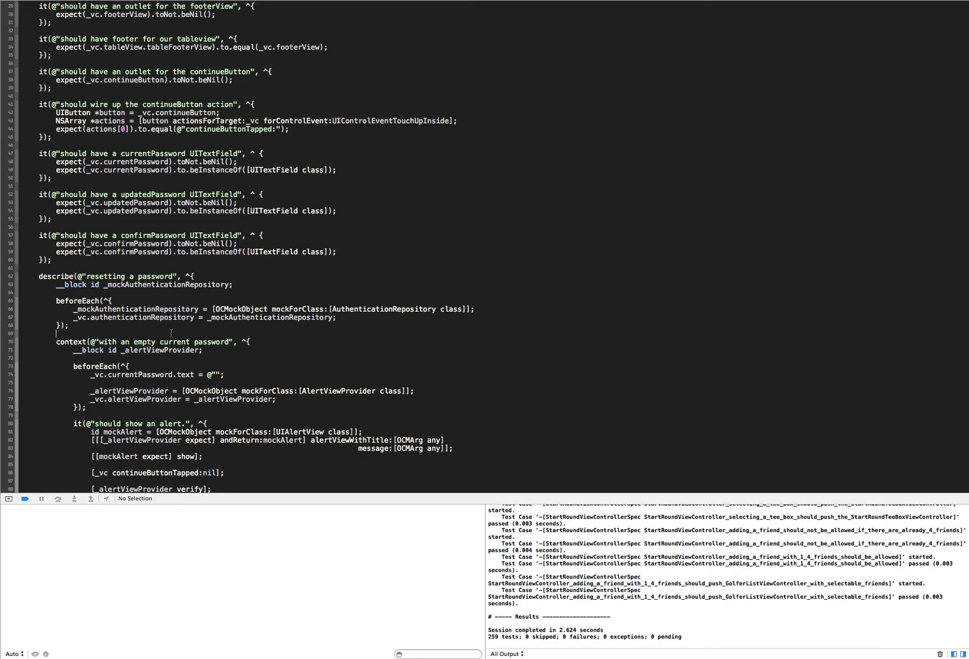
{"action": "scroll", "scroll_direction": "down", "scroll_amount": 3}
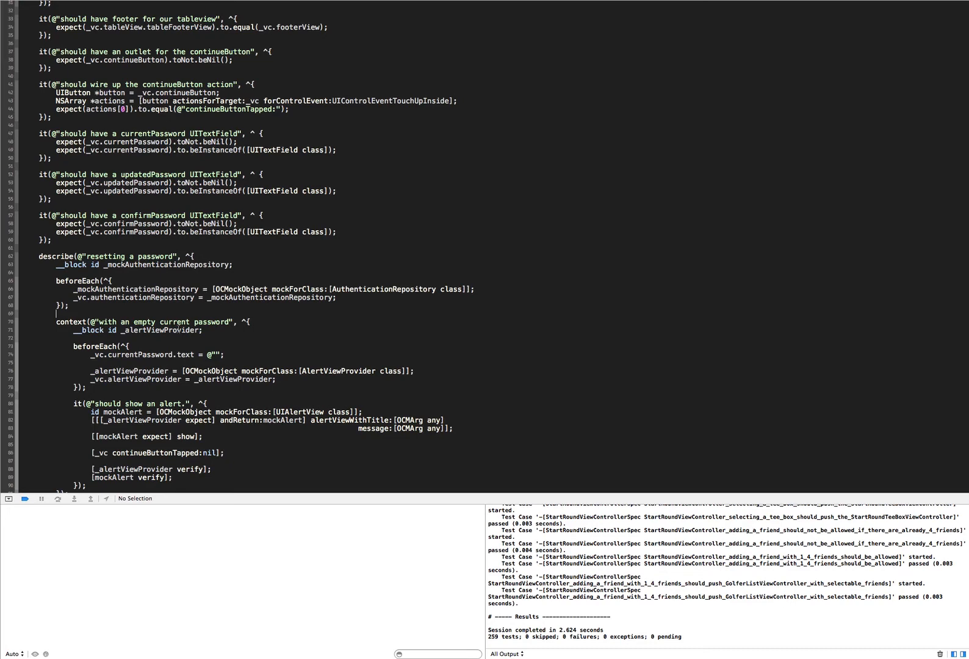
{"action": "scroll", "scroll_direction": "down", "scroll_amount": 3}
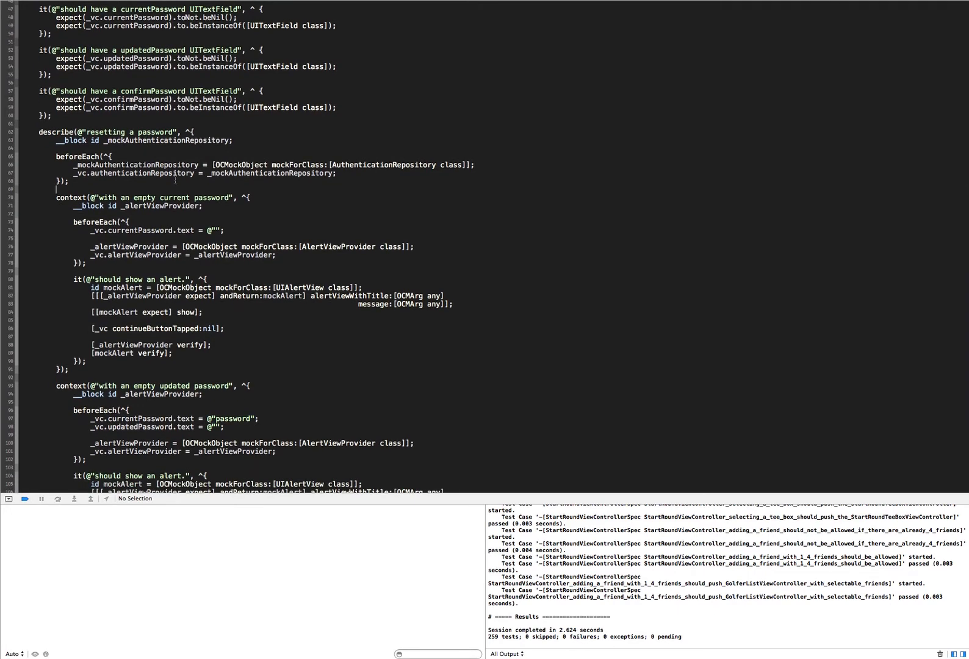
{"action": "scroll", "scroll_direction": "down", "scroll_amount": 3}
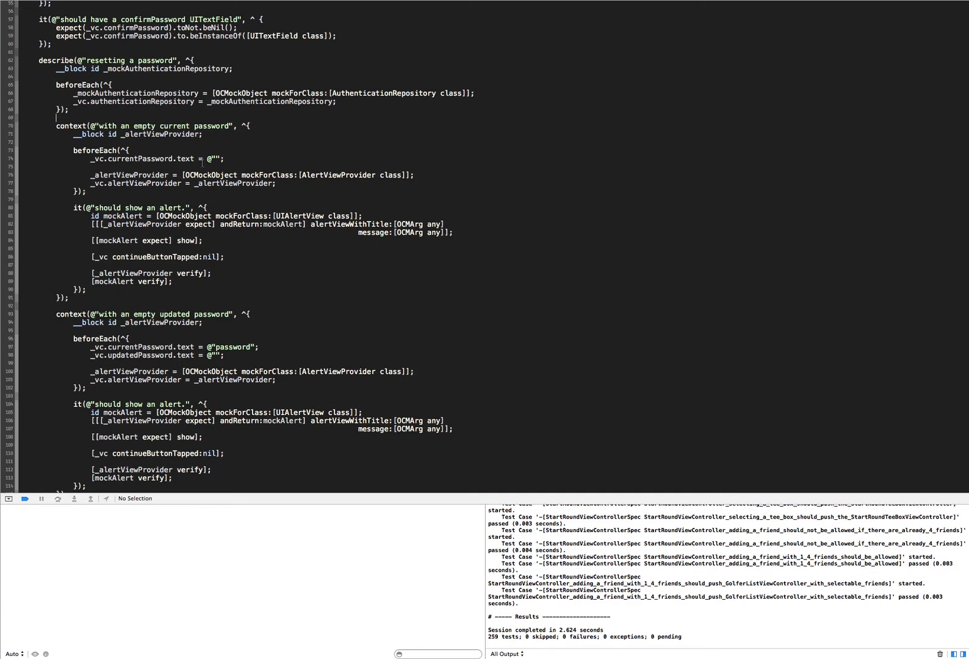
{"action": "mouse_move", "coordinate": [188, 149]}
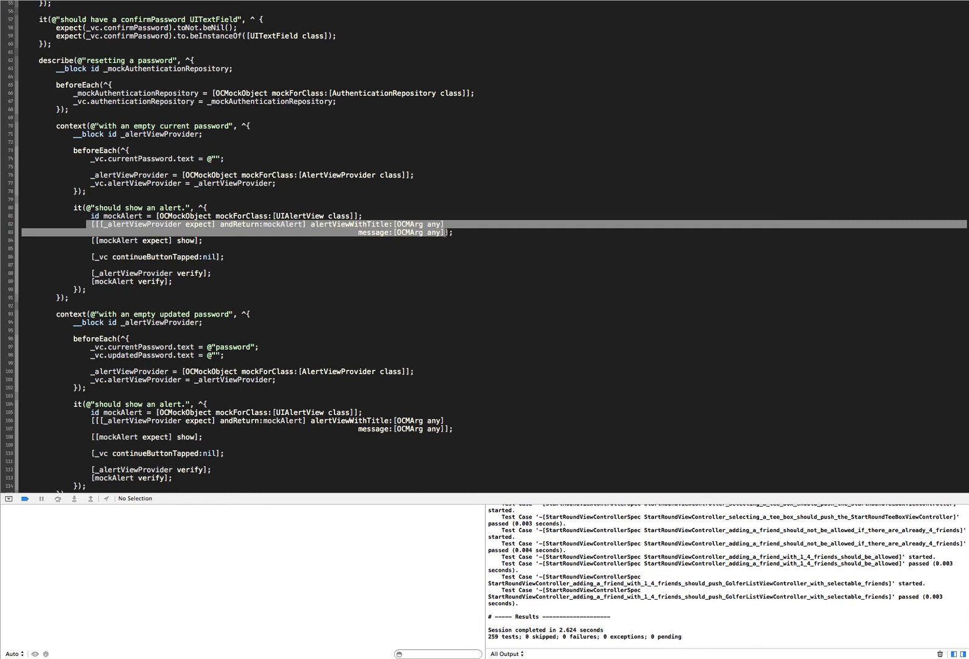
{"action": "left_click", "coordinate": [454, 232]}
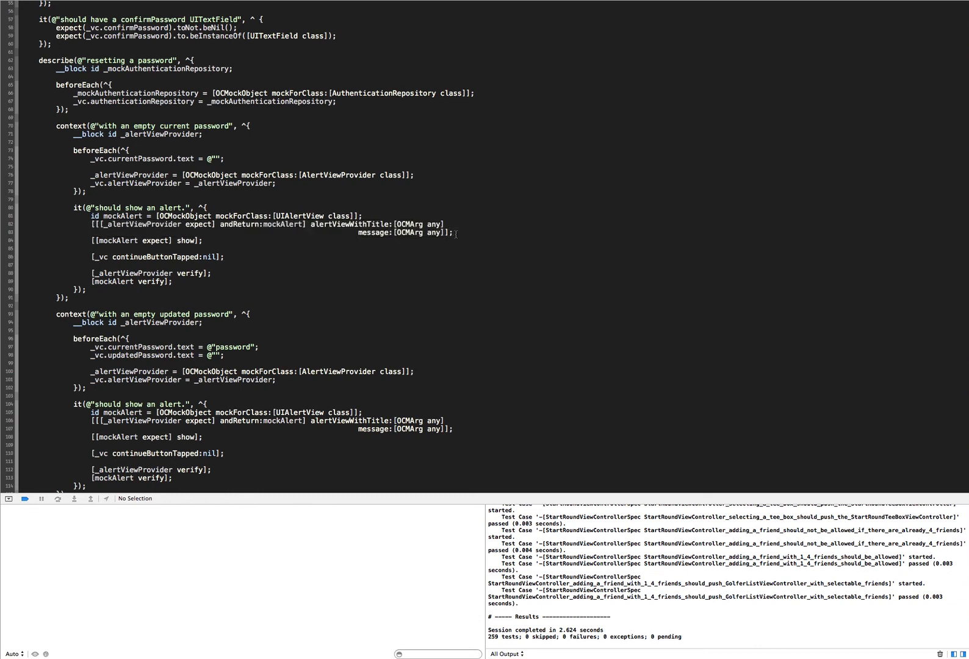
{"action": "double_click", "coordinate": [282, 224]}
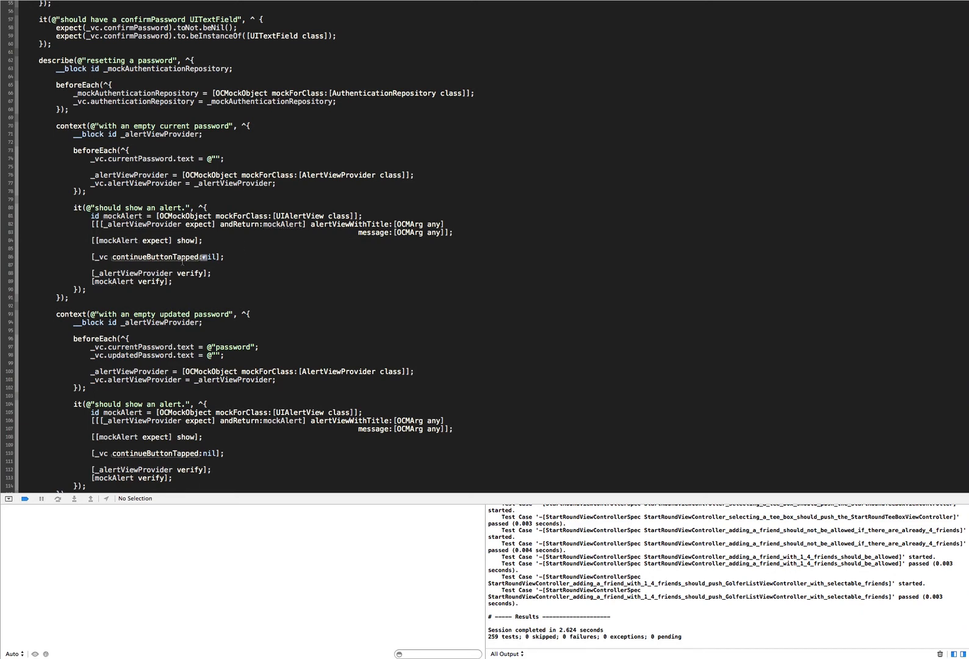
{"action": "double_click", "coordinate": [156, 257]}
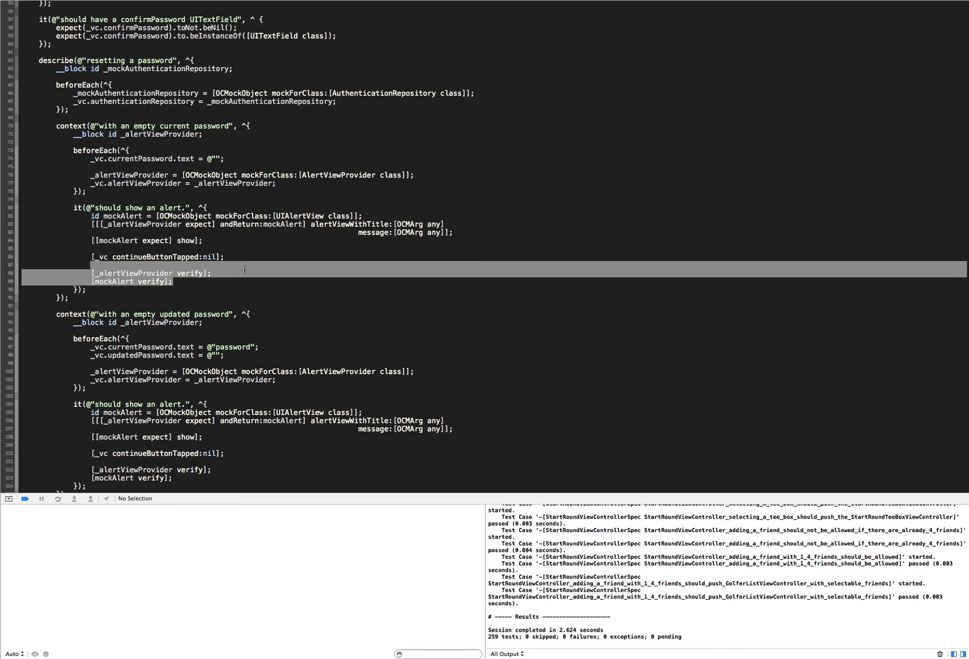
{"action": "scroll", "scroll_direction": "down", "scroll_amount": 3}
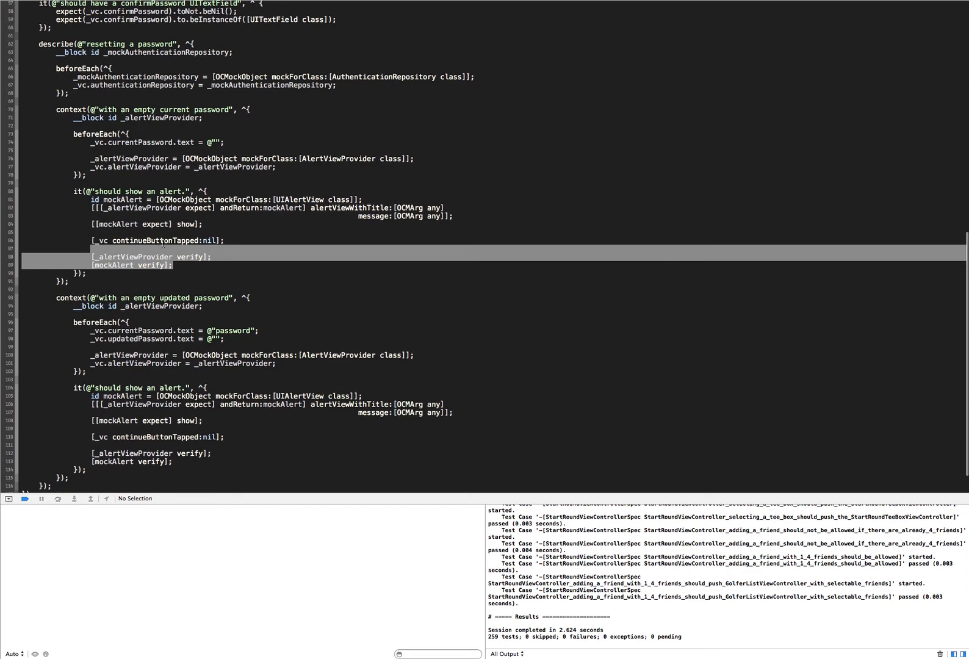
{"action": "scroll", "scroll_direction": "down", "scroll_amount": 3}
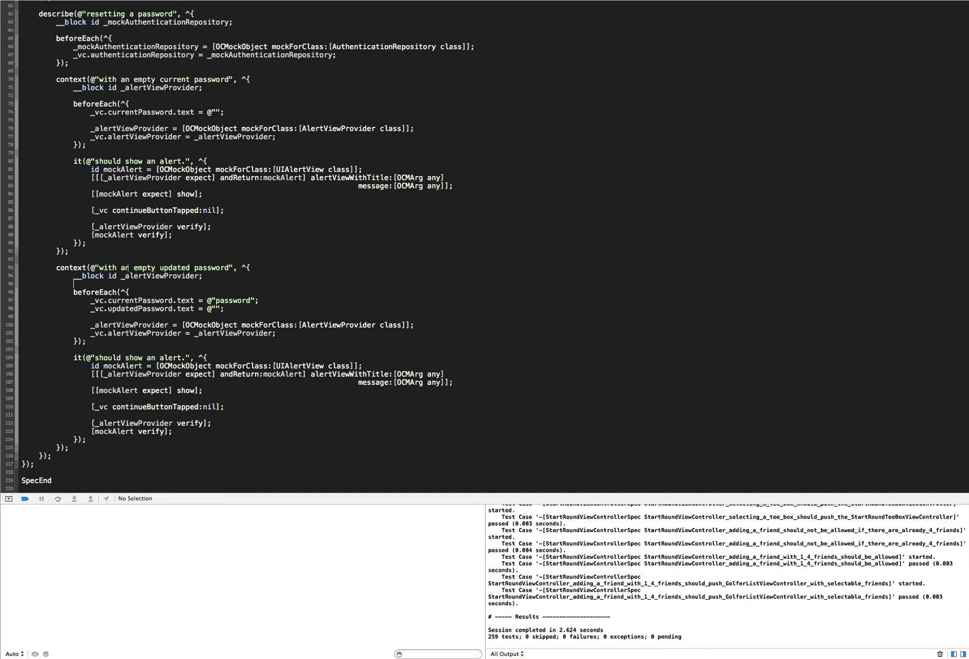
{"action": "double_click", "coordinate": [234, 300]}
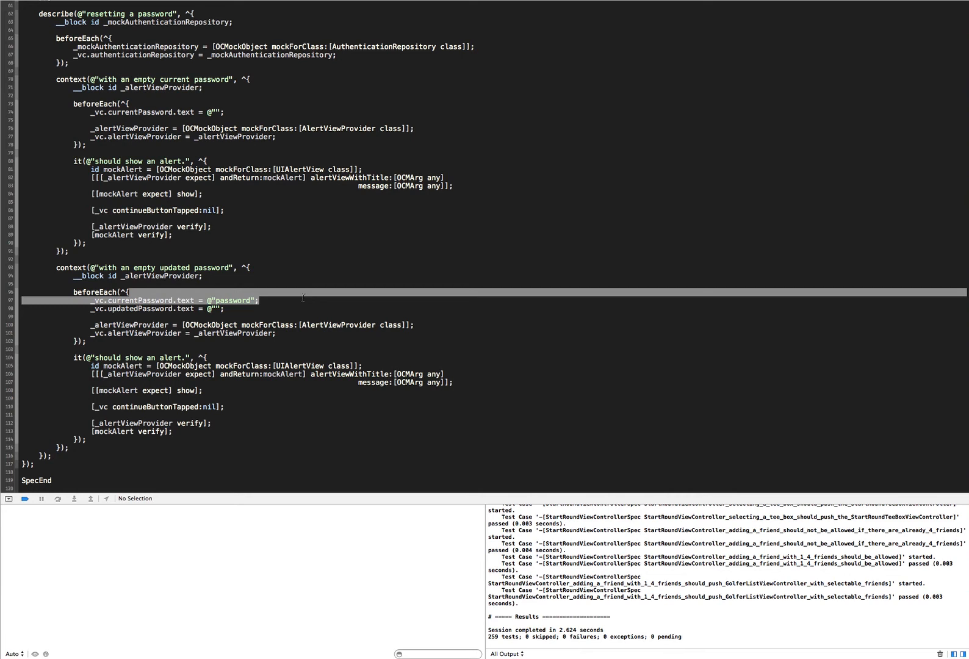
{"action": "double_click", "coordinate": [139, 309]}
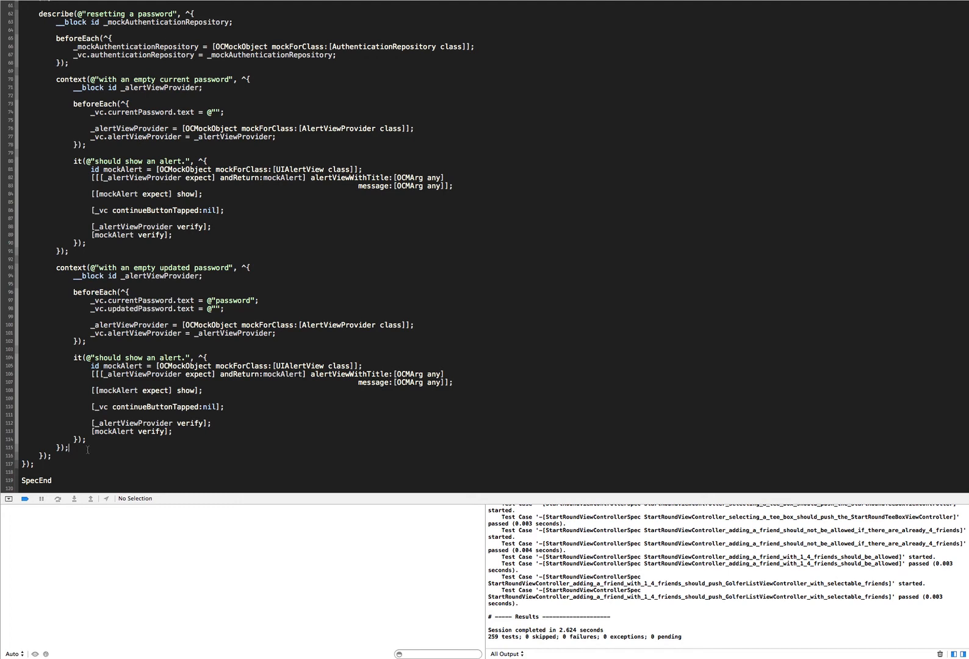
- Type a new context 'with an update password and a confirm password that does not match'
{"action": "type", "text": "context(@\"wit"}
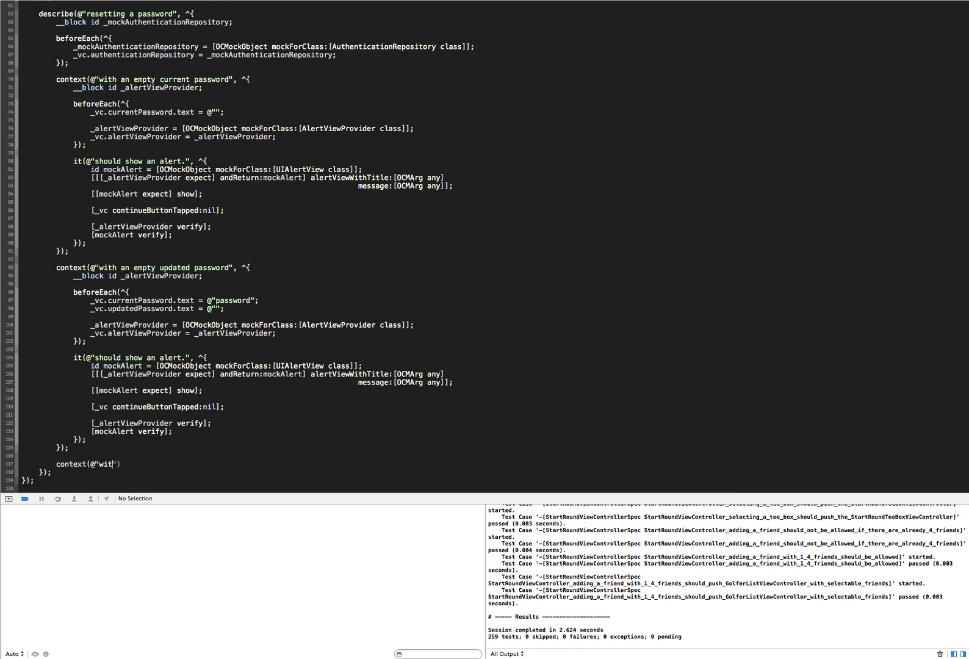
{"action": "type", "text": "h"}
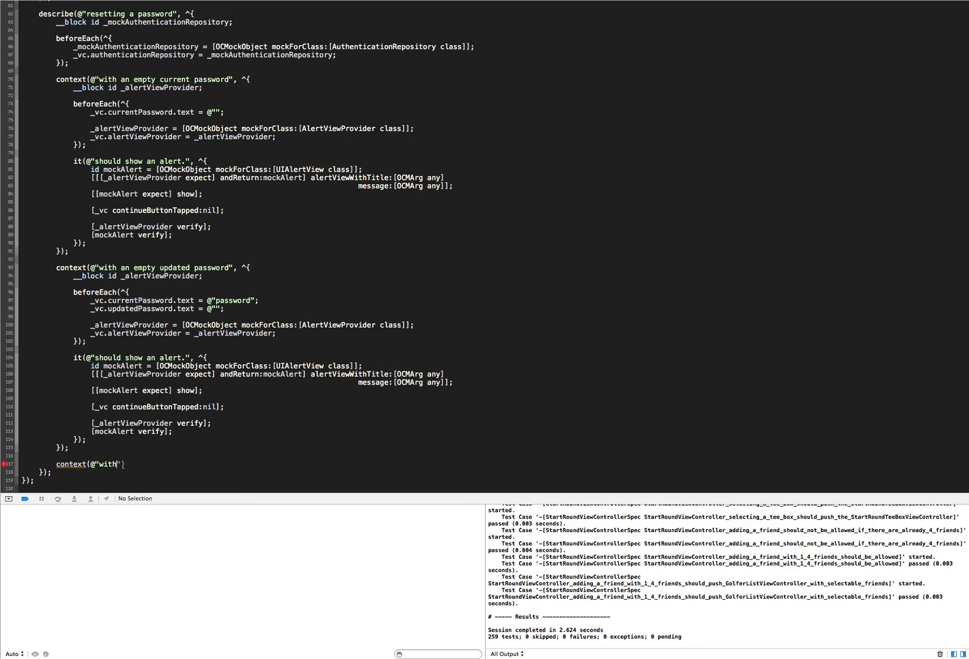
{"action": "type", "text": "a"}
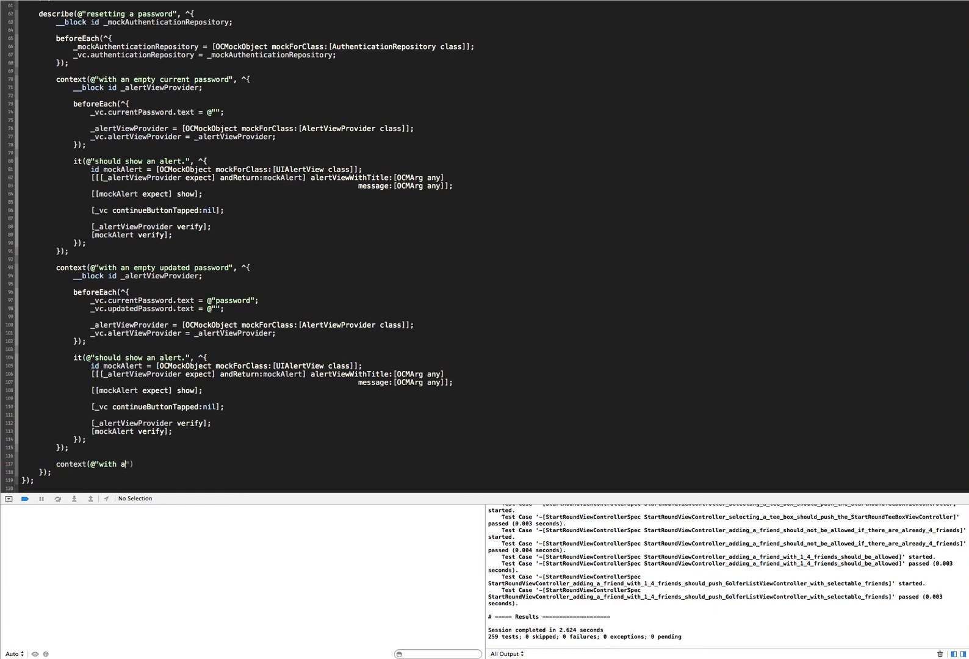
{"action": "type", "text": "n update password and a"}
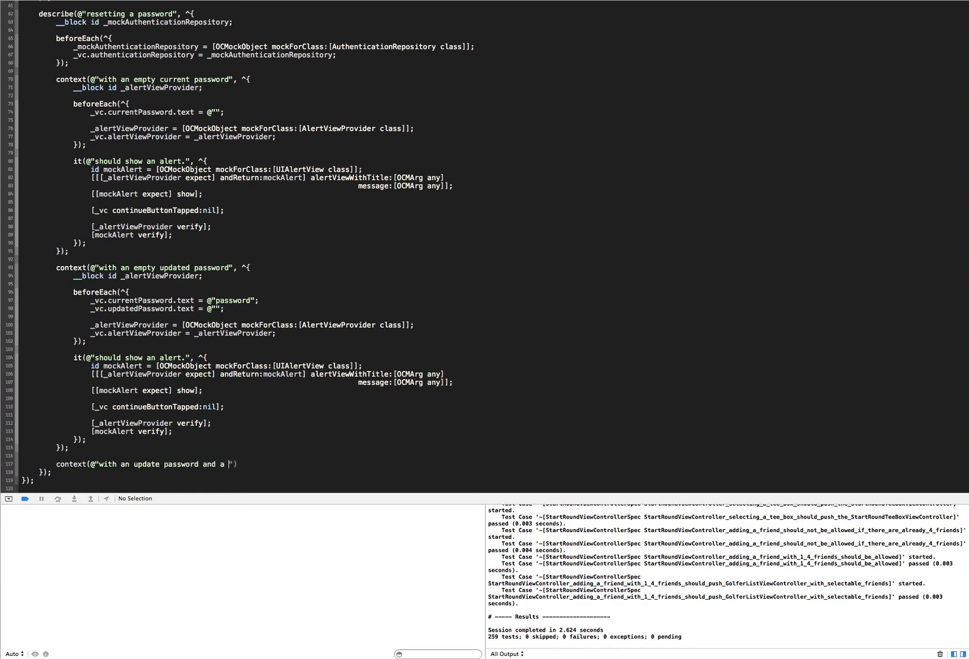
{"action": "type", "text": "confirm passwor"}
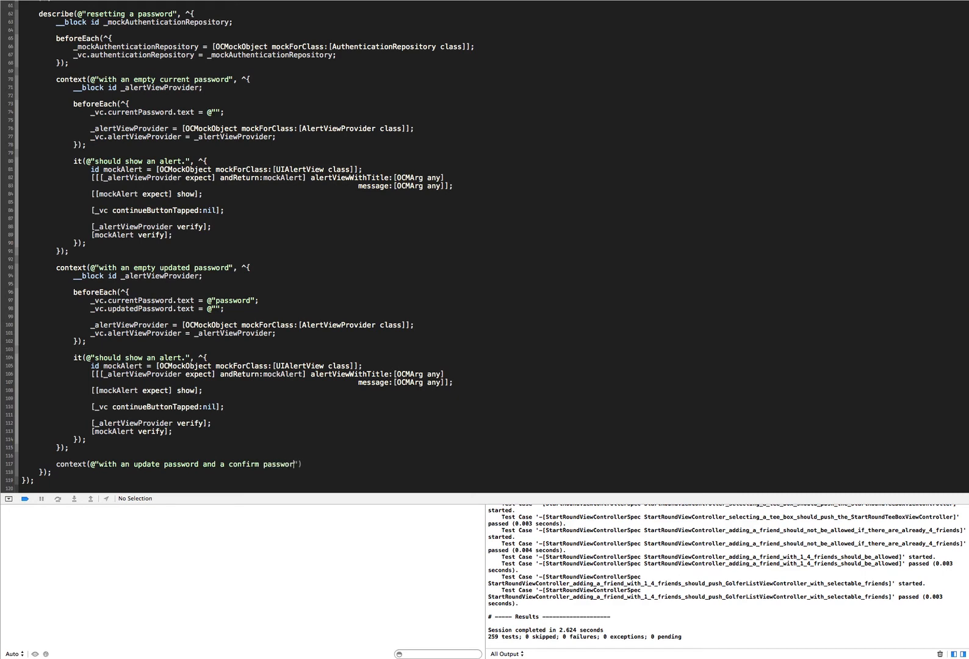
{"action": "type", "text": "that does not match"}
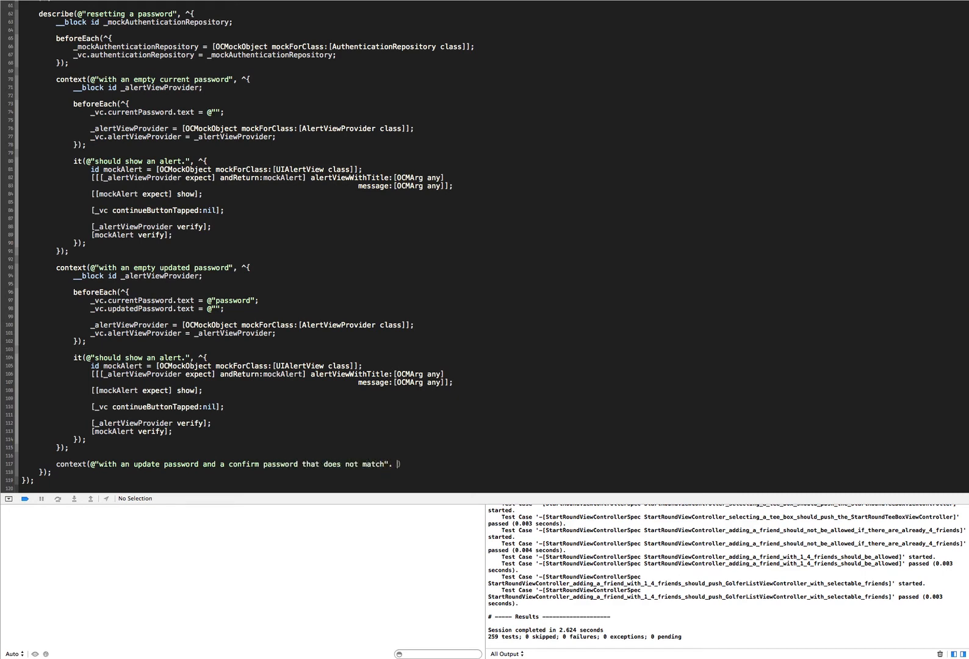
{"action": "type", "text": "\", ^{"}
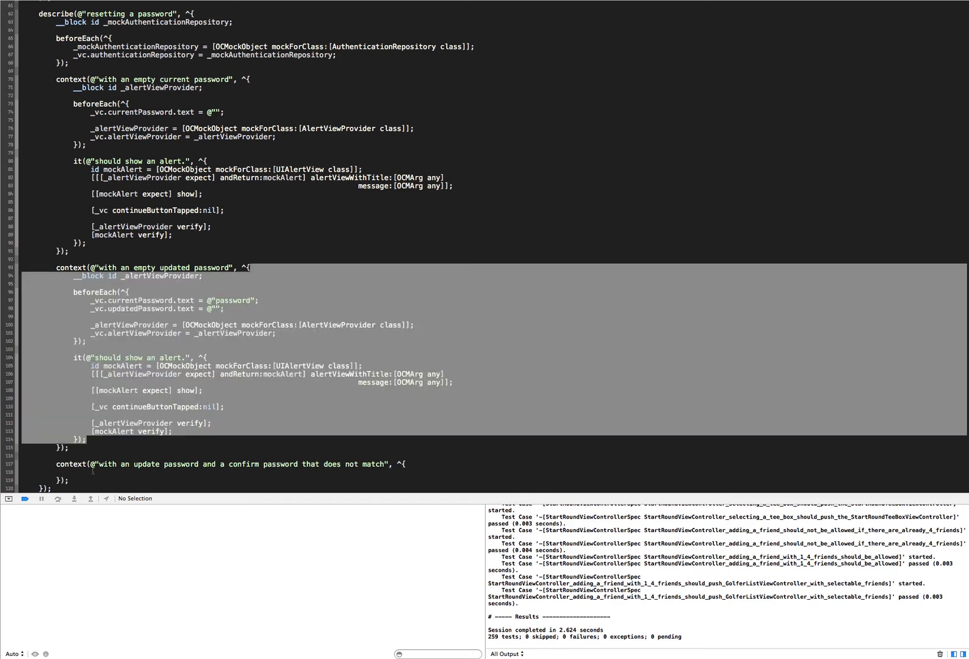
{"action": "scroll", "scroll_direction": "down", "scroll_amount": 3}
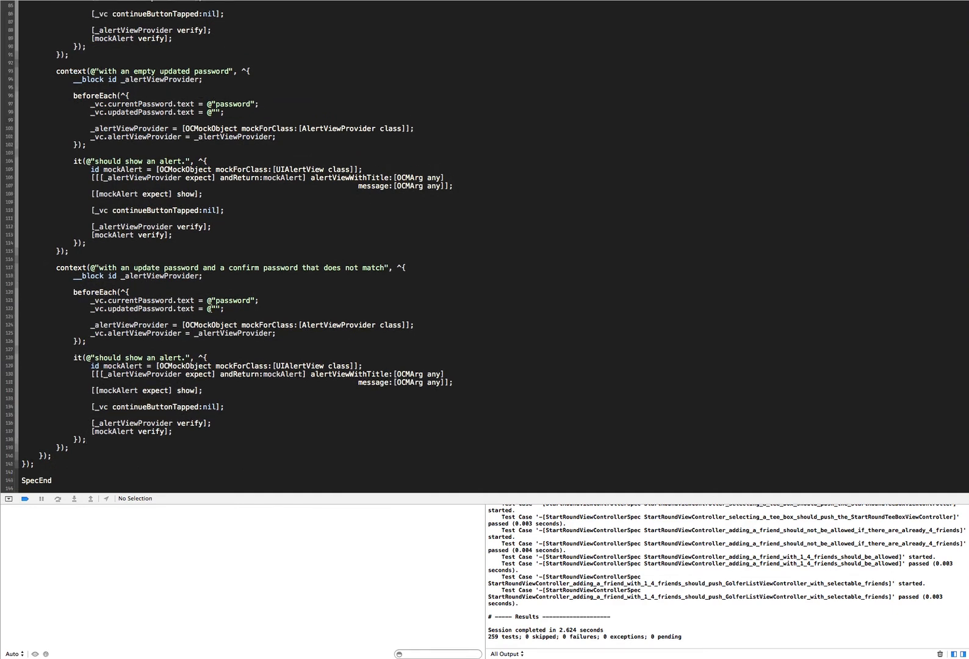
{"action": "type", "text": "newp"}
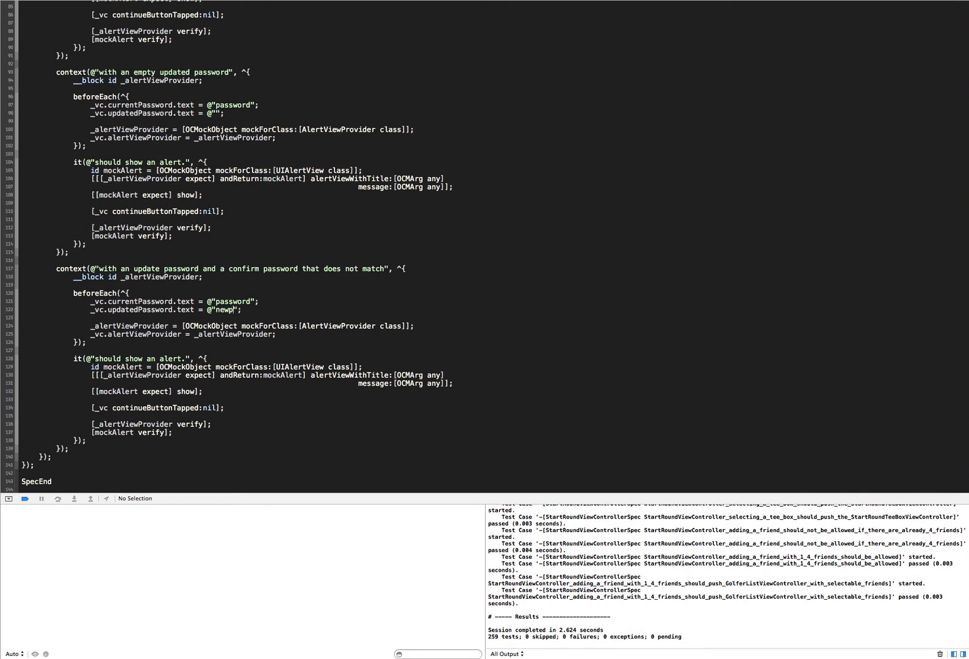
{"action": "type", "text": "assword"}
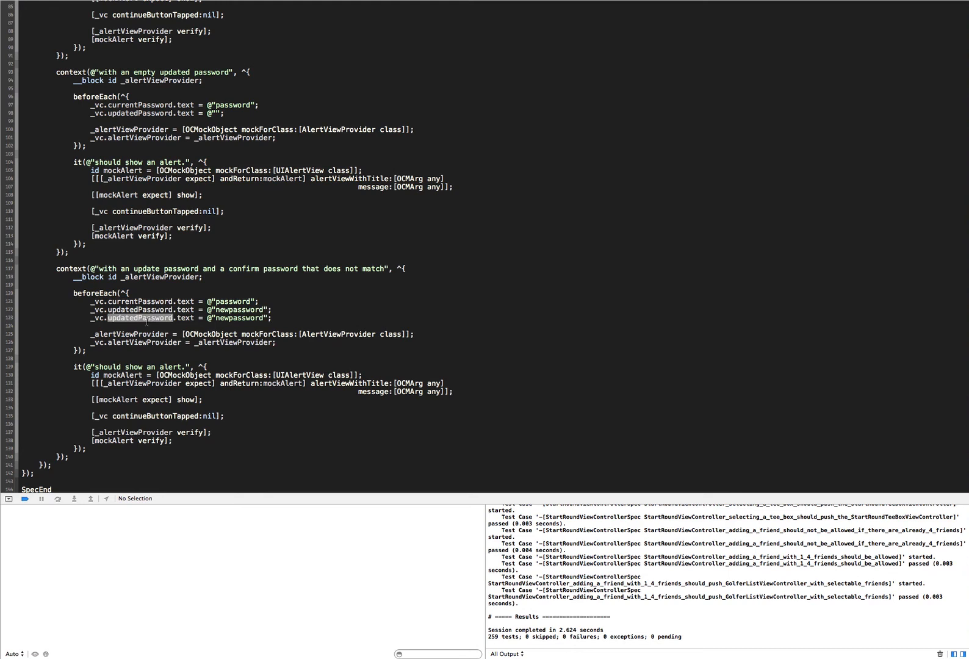
{"action": "type", "text": "confirmPassword"}
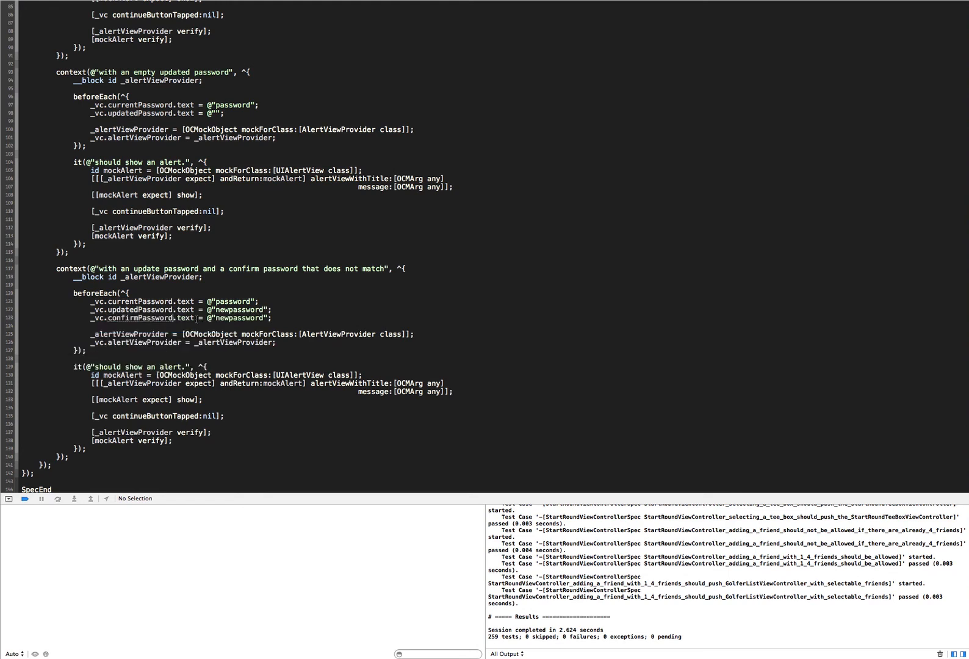
{"action": "double_click", "coordinate": [239, 318]}
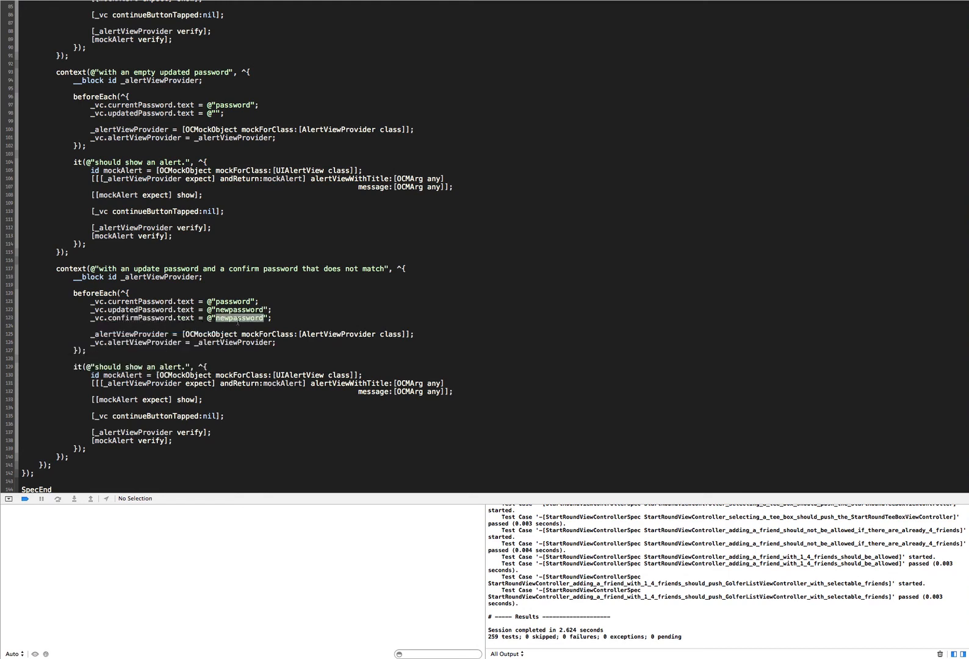
{"action": "type", "text": "confirm"}
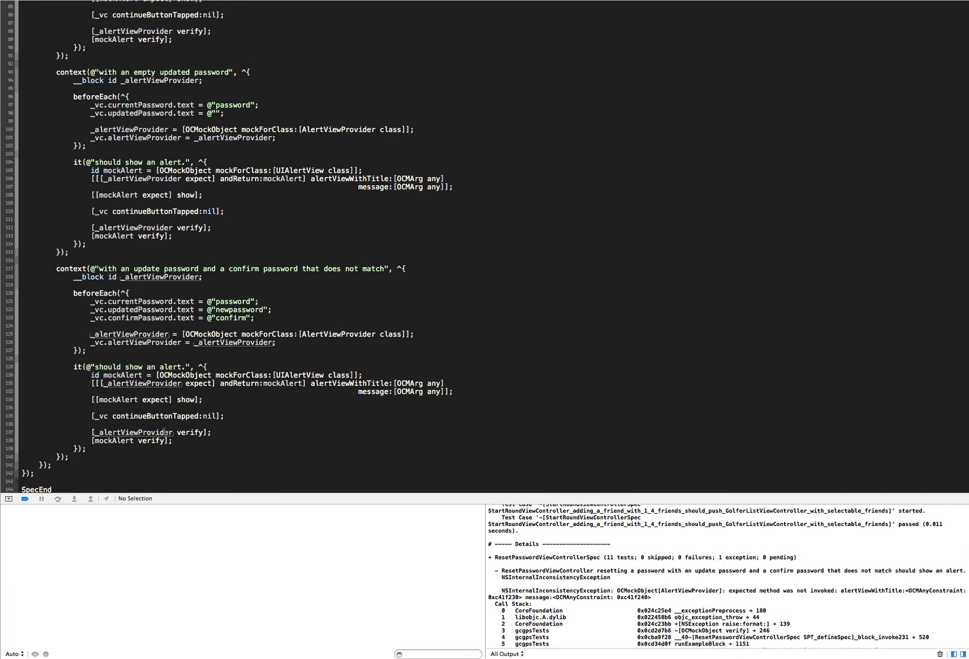
- Inspect the test log showing alertViewWithTitle was never invoked
{"action": "double_click", "coordinate": [189, 432]}
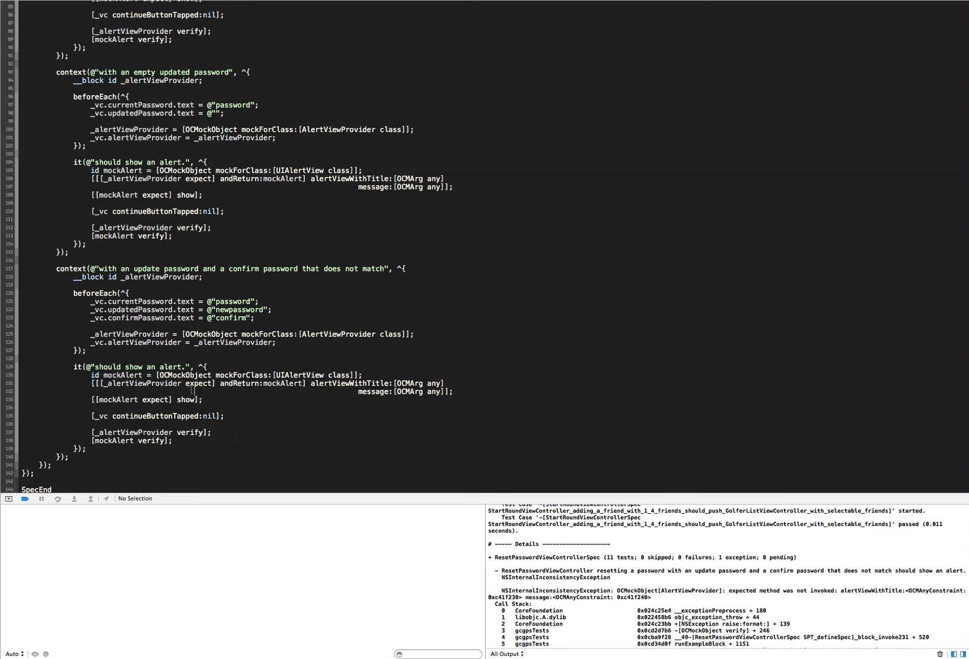
{"action": "mouse_move", "coordinate": [155, 416]}
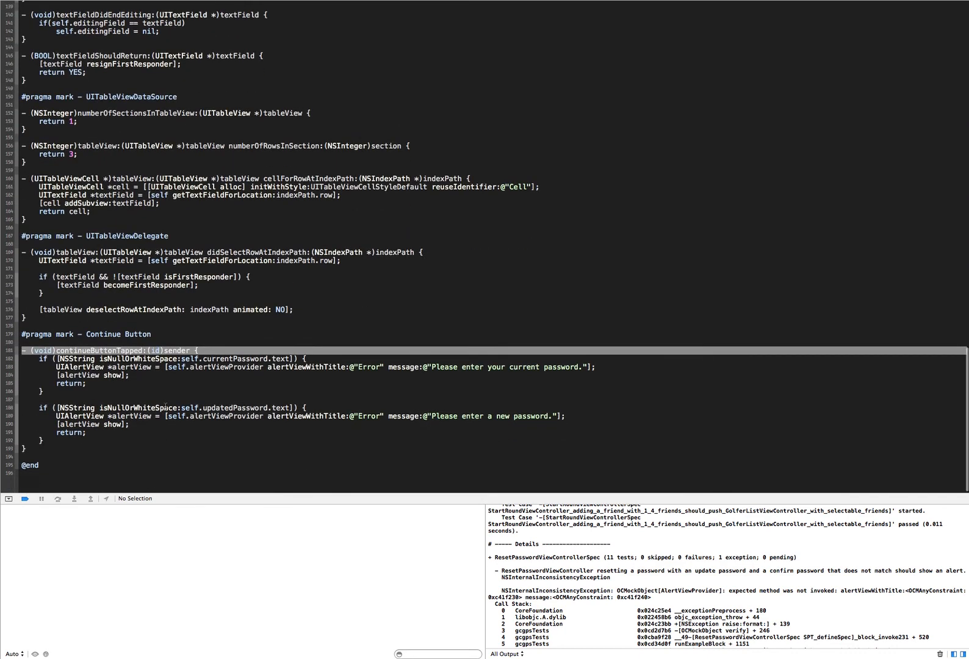
- Add an if checking updatedPassword text is not equal to confirmPassword text
{"action": "scroll", "scroll_direction": "down", "scroll_amount": 3}
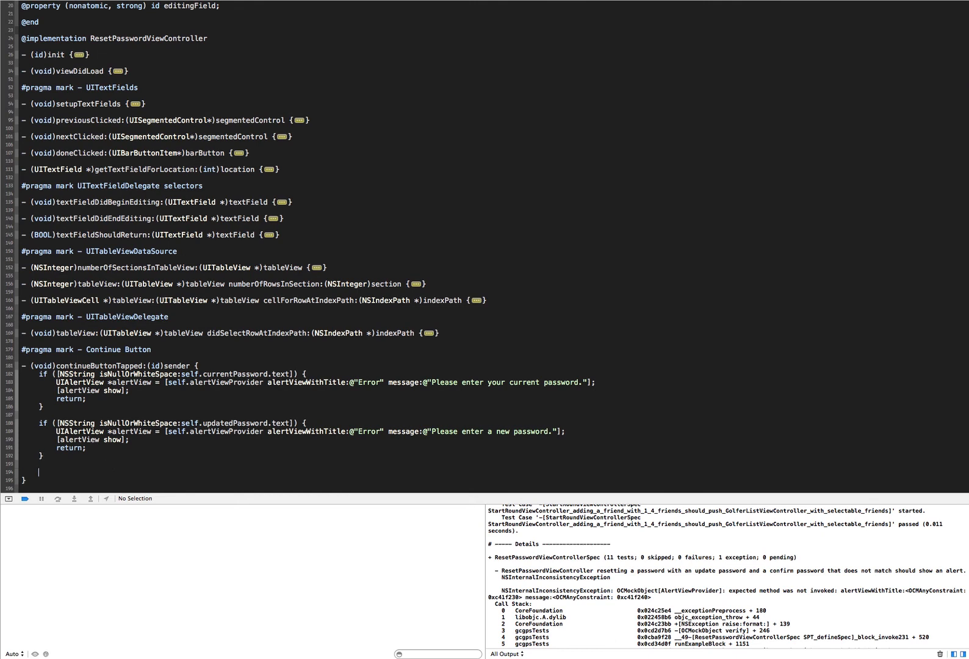
{"action": "type", "text": "if ("}
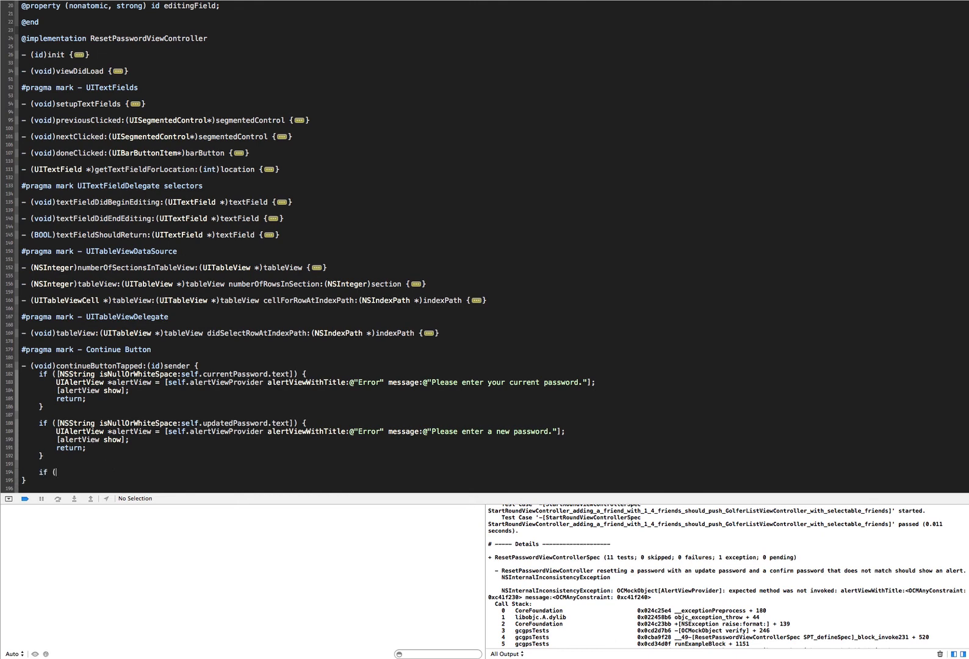
{"action": "type", "text": "self.updatedPassword"}
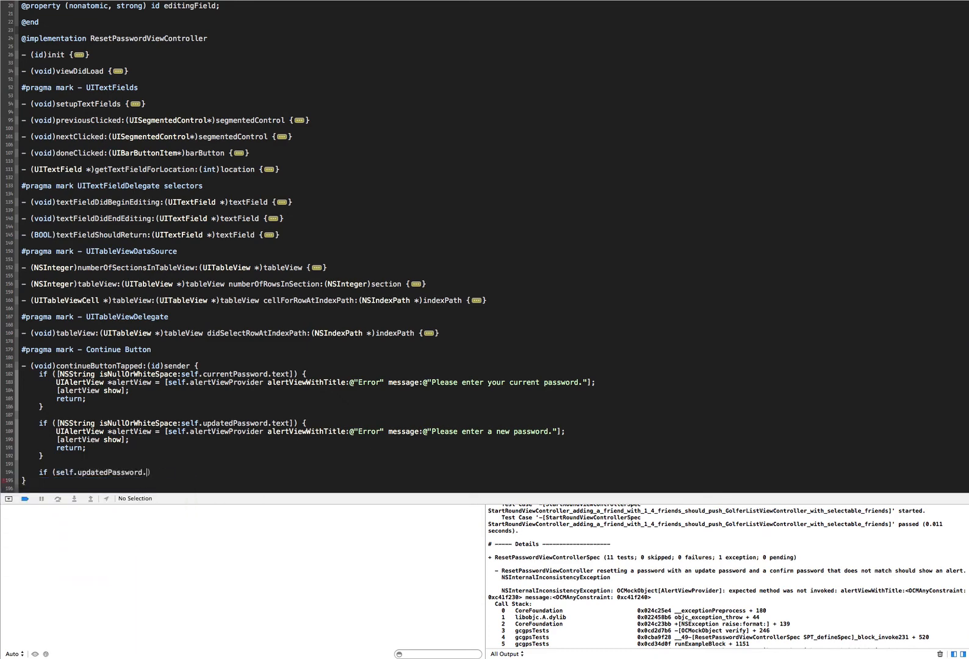
{"action": "type", "text": ".text isEqualToString:(NSString *"}
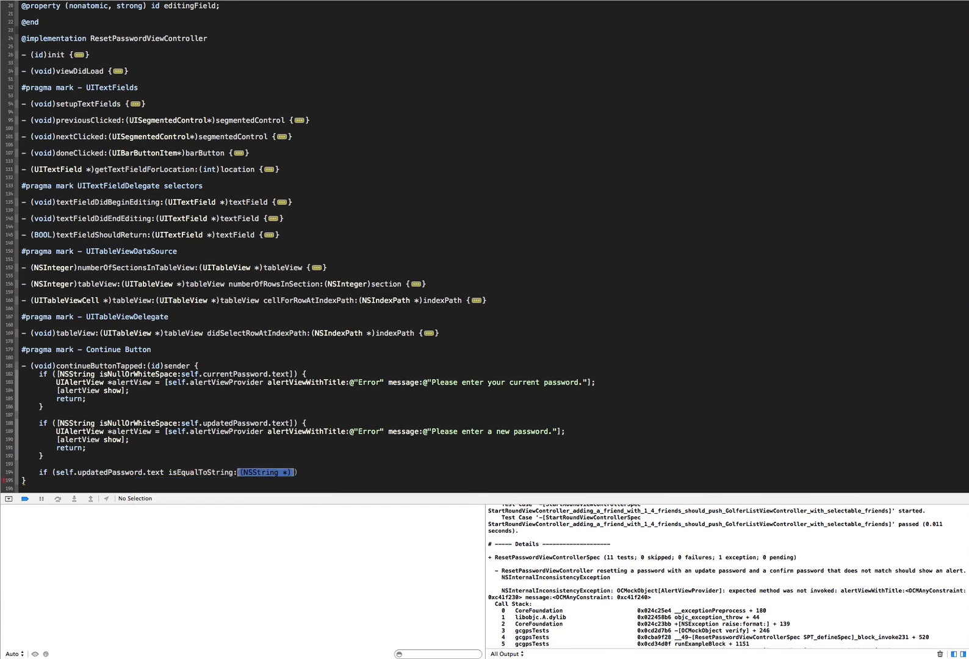
{"action": "type", "text": "self.confirmPassword.text]"}
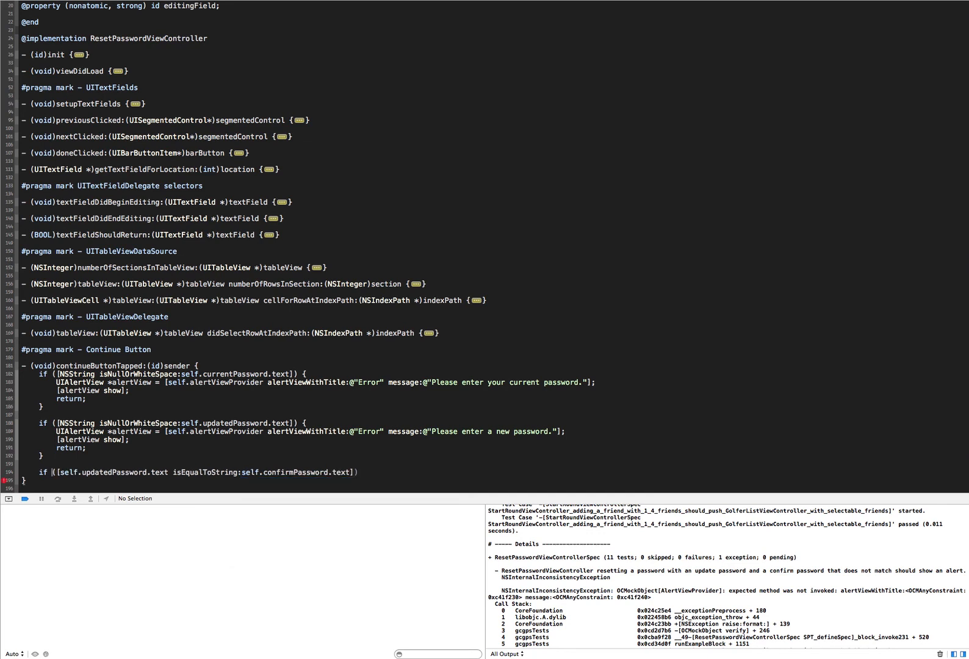
{"action": "type", "text": "!"}
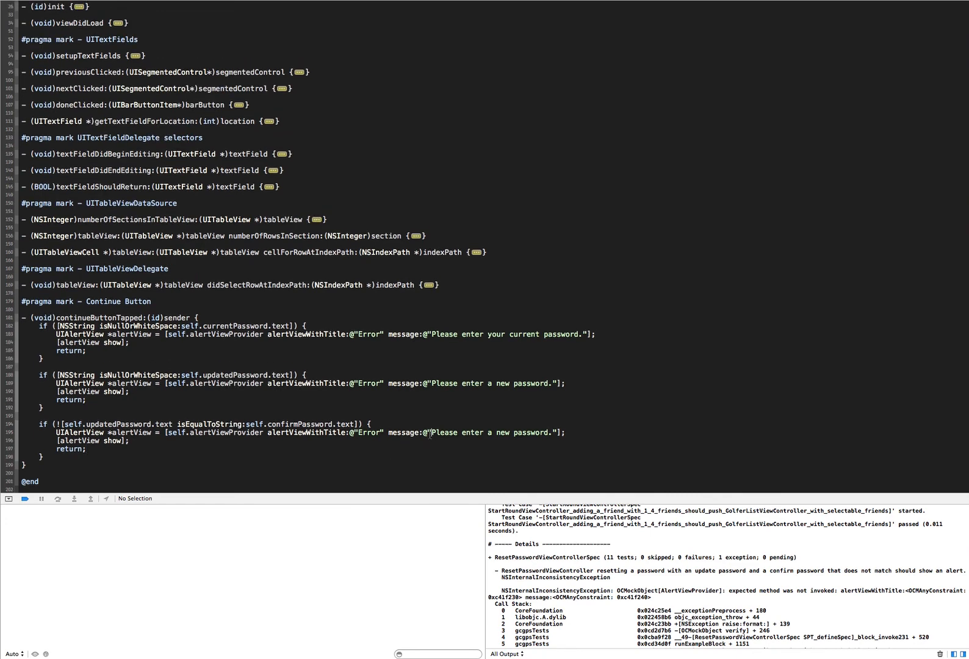
- Rewrite the copied alert message to say the new passwords must match
{"action": "double_click", "coordinate": [490, 432]}
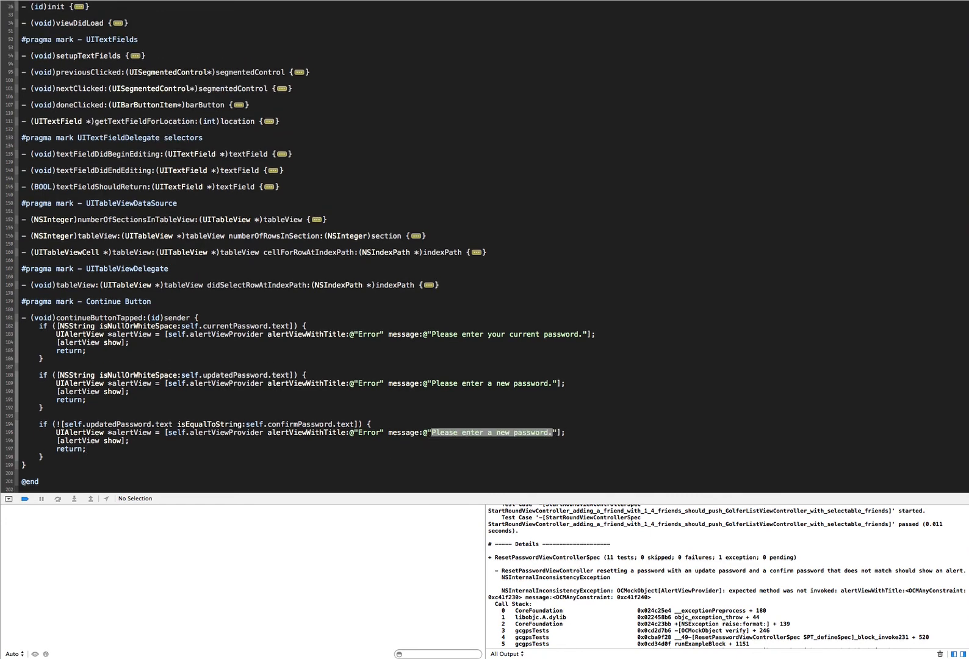
{"action": "key", "text": "Delete"}
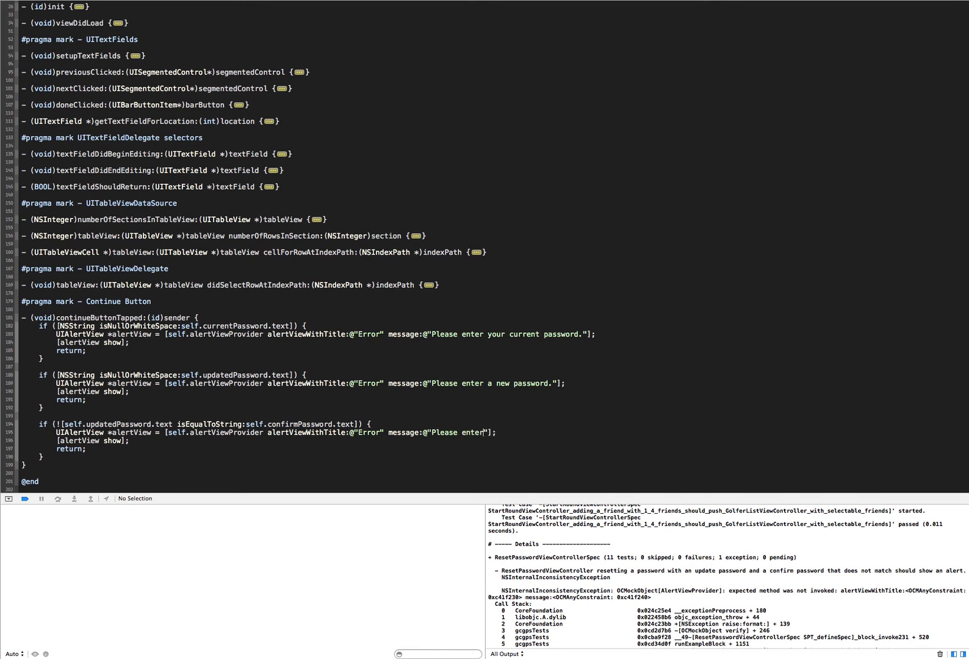
{"action": "type", "text": "a new password and confirm password that mnat"}
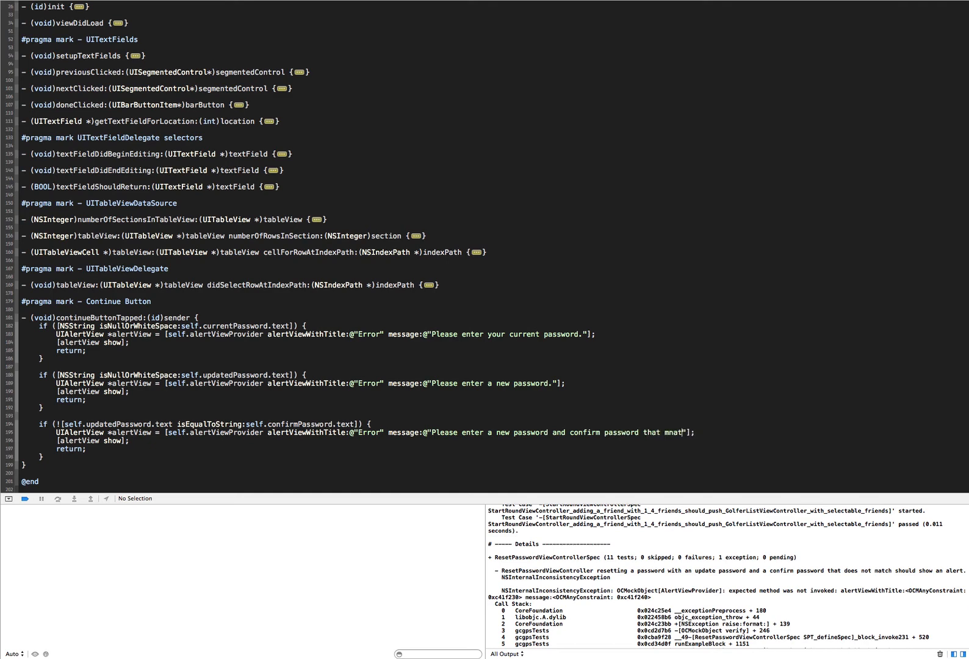
{"action": "type", "text": "match."}
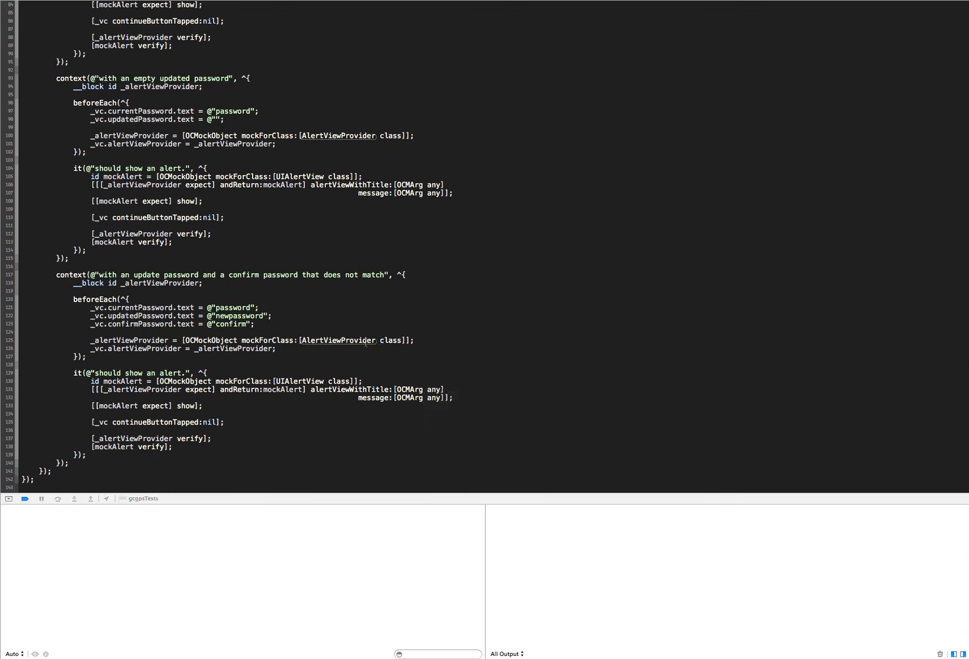
- Return to the spec and rerun the tests, confirming 260 pass with no failures
{"action": "left_click", "coordinate": [25, 500]}
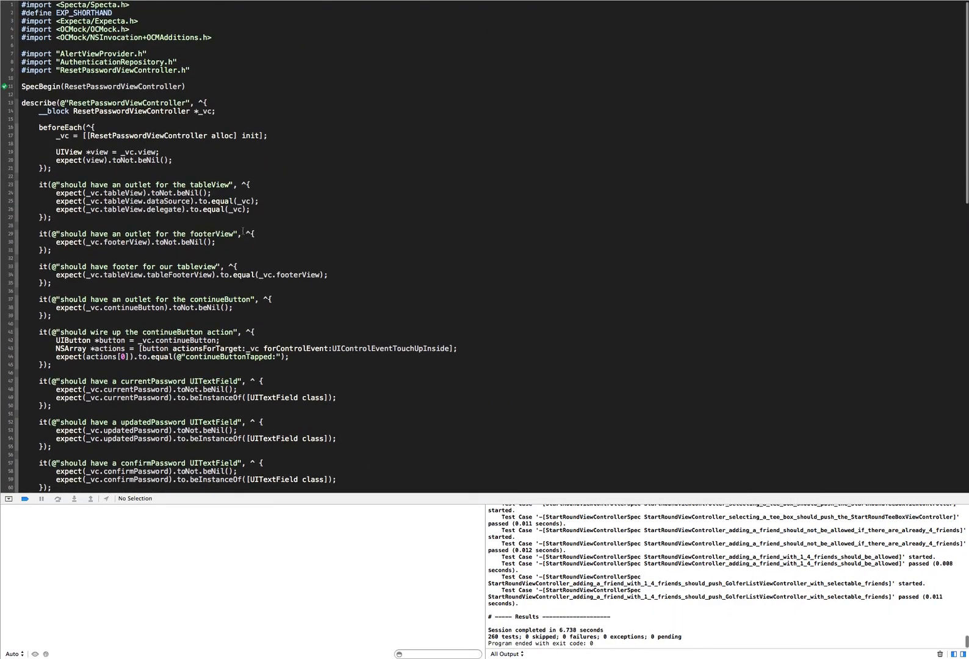
{"action": "scroll", "scroll_direction": "down", "scroll_amount": 3}
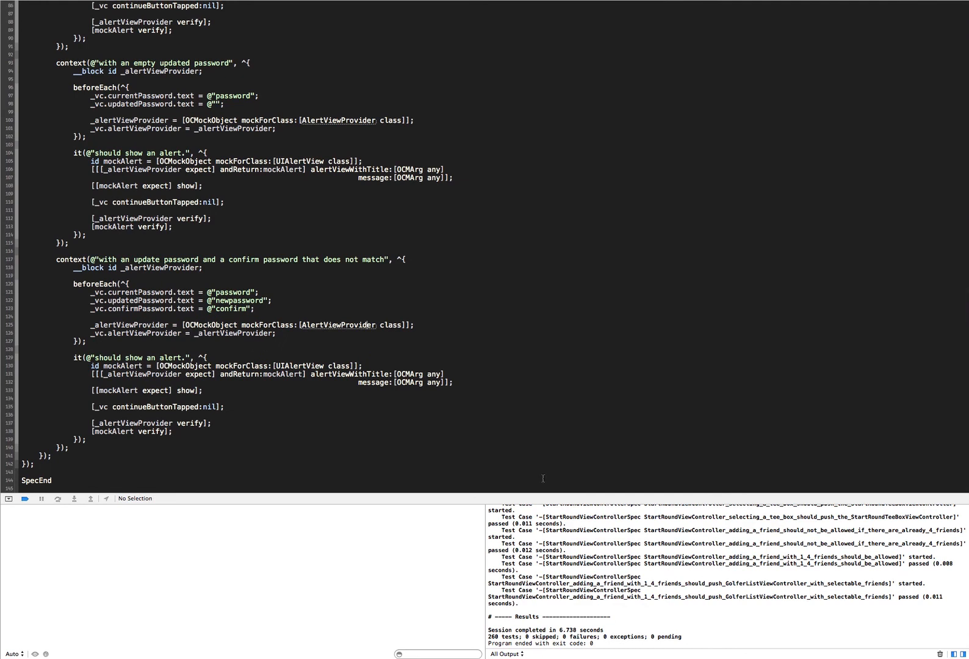
{"action": "mouse_move", "coordinate": [380, 438]}
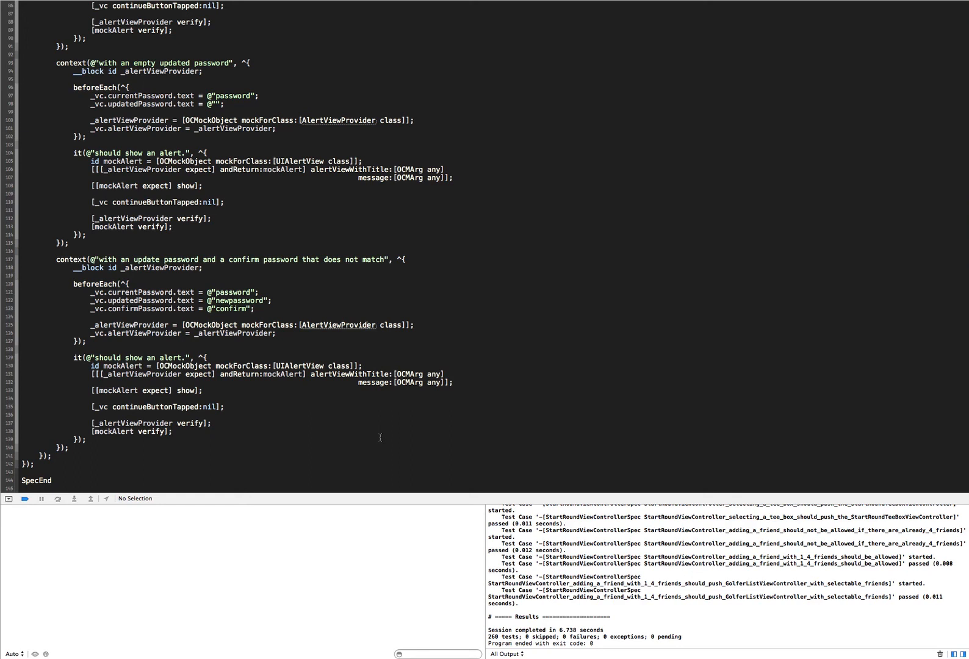
{"action": "mouse_move", "coordinate": [435, 478]}
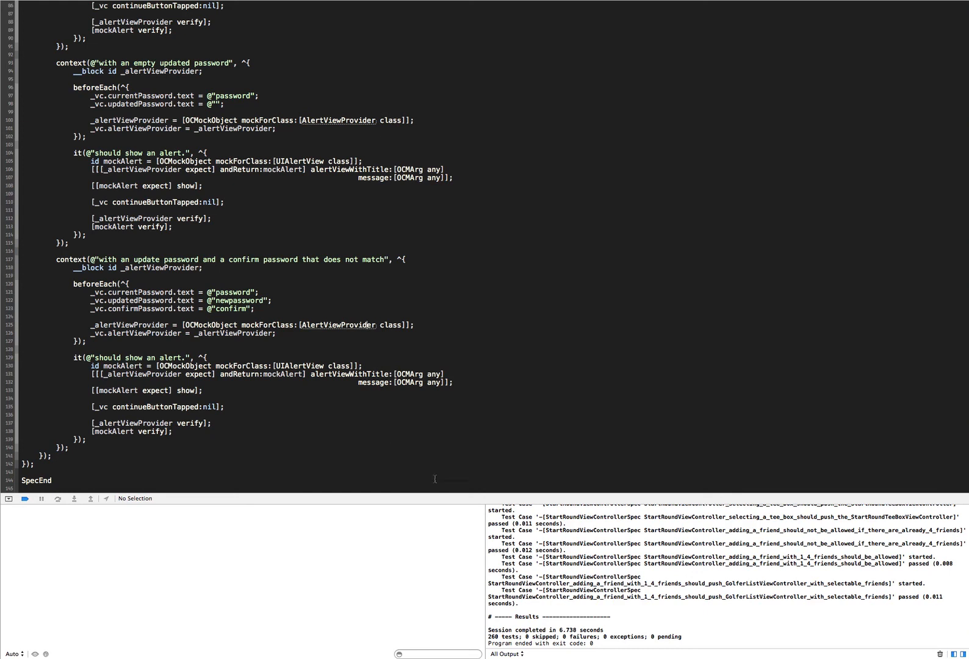